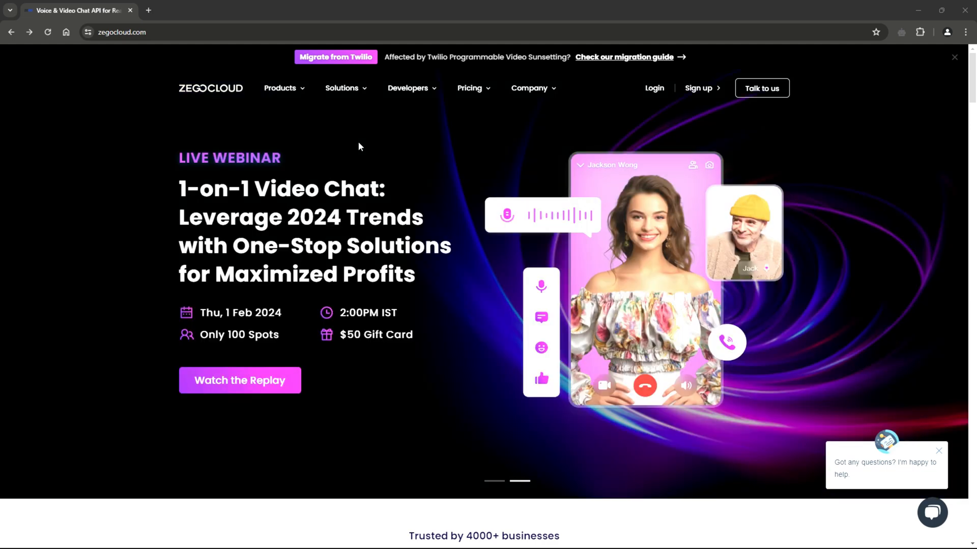
Step: Open the ZEGOCLOUD console's Create your account form from zegocloud.com's Sign up
left_click(698, 88)
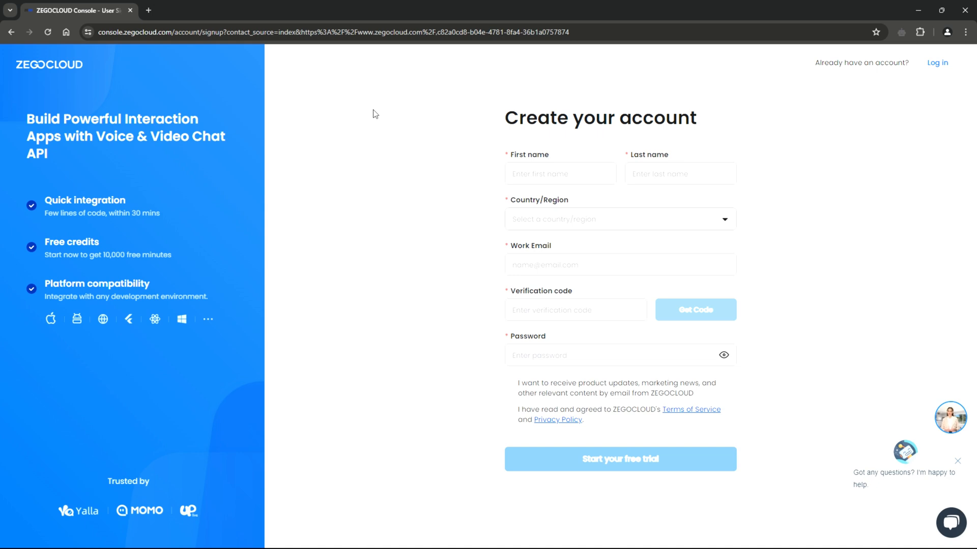
left_click(560, 173)
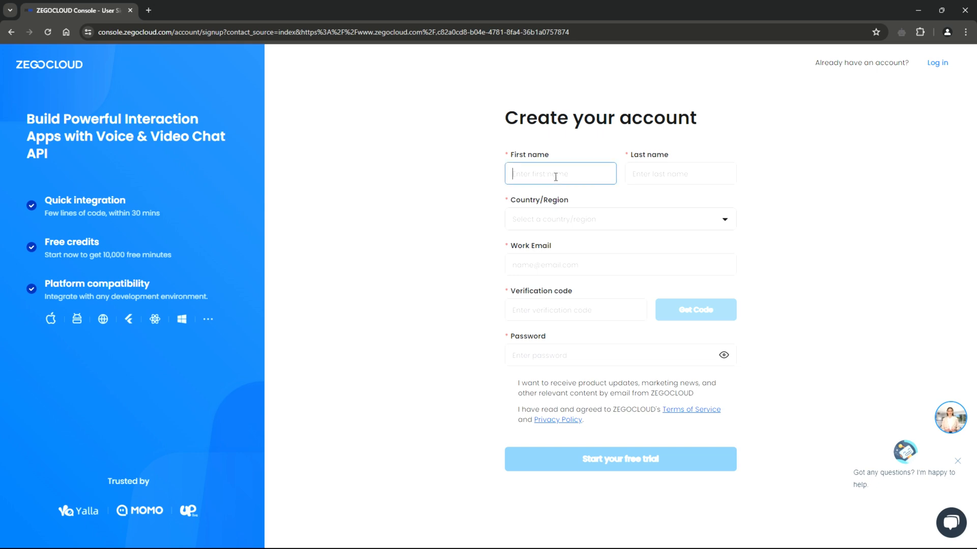
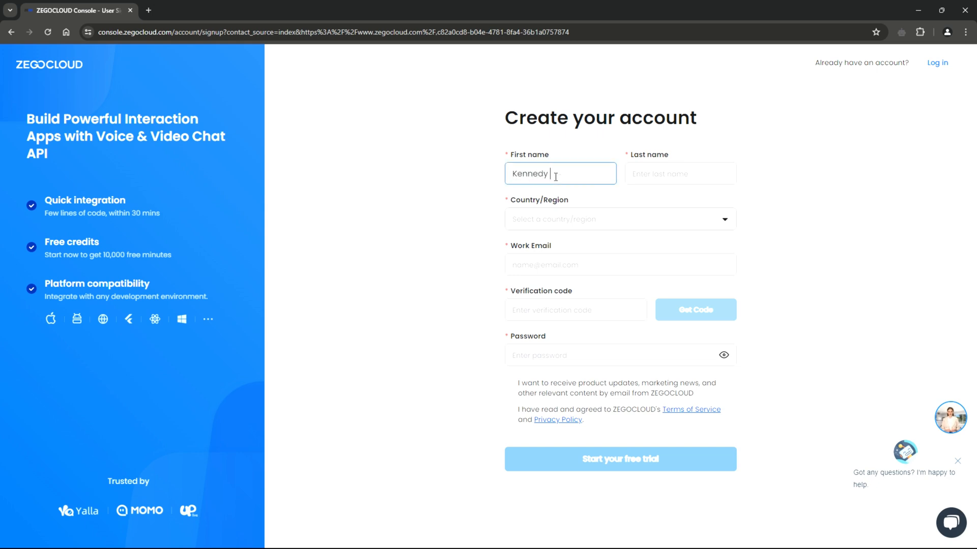
left_click(680, 173)
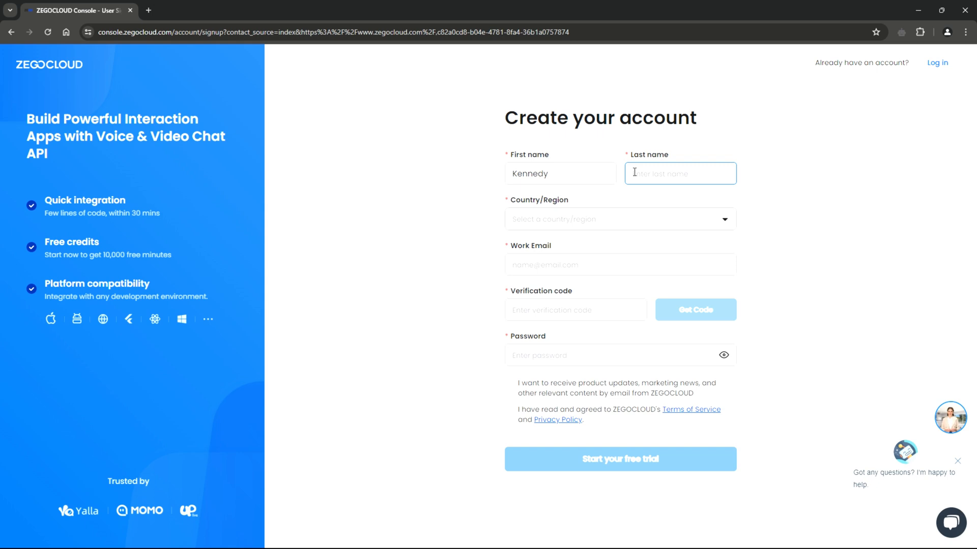
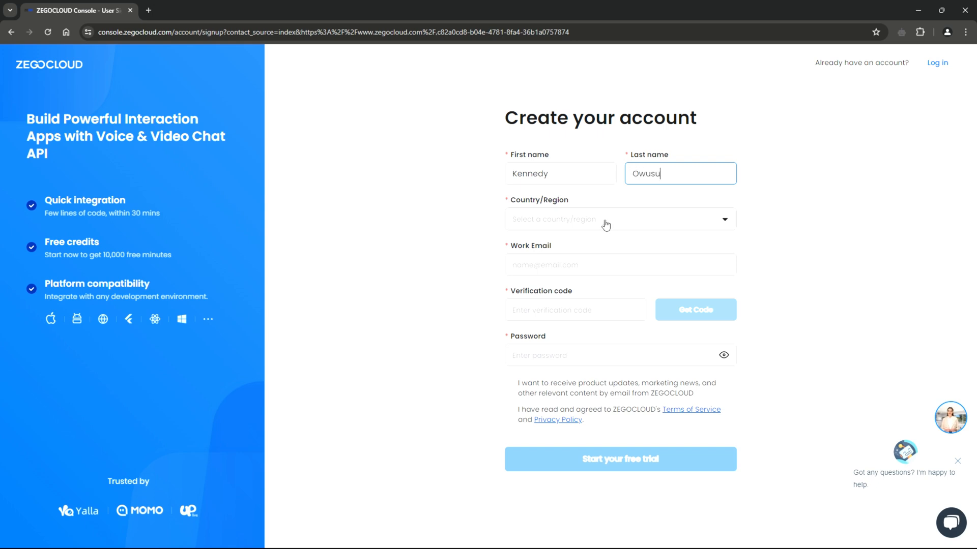
type("Ghan")
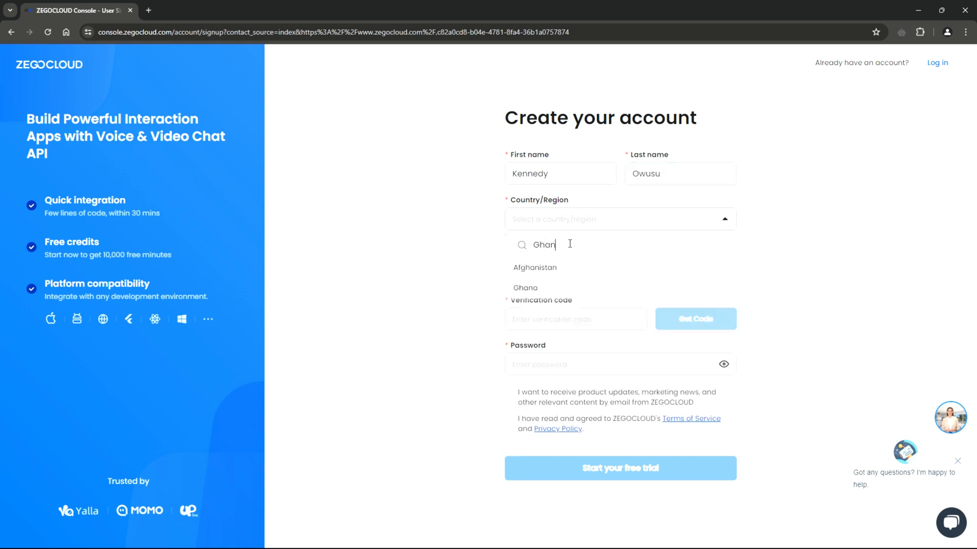
left_click(524, 287)
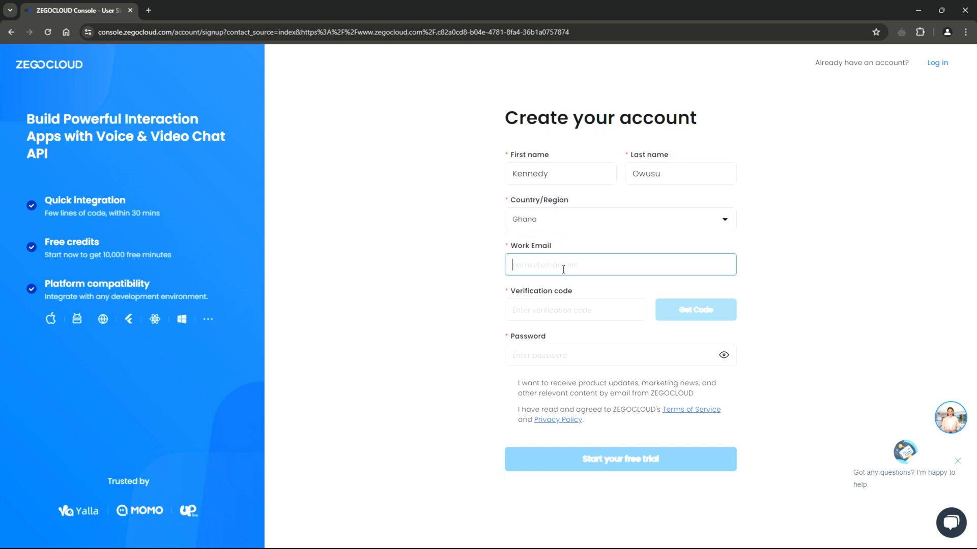
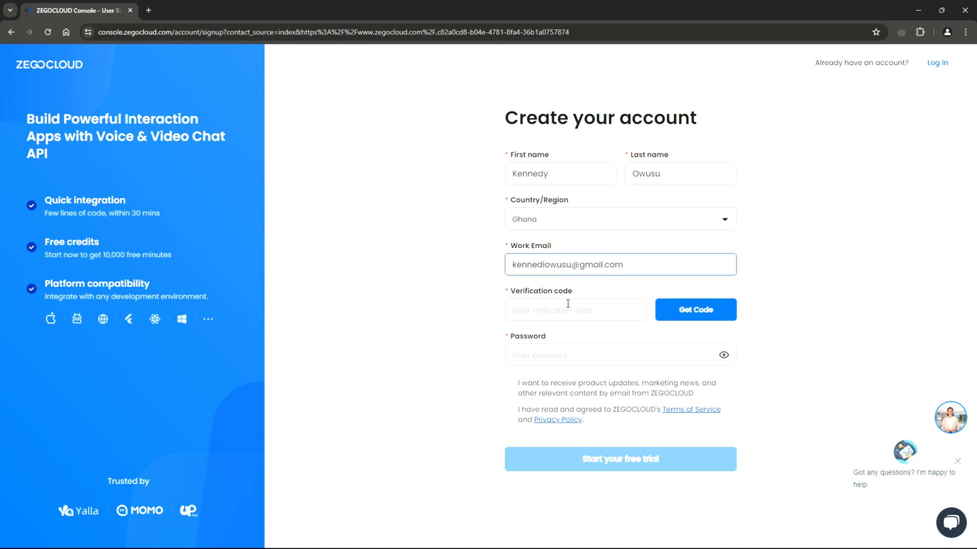
mouse_move(696, 310)
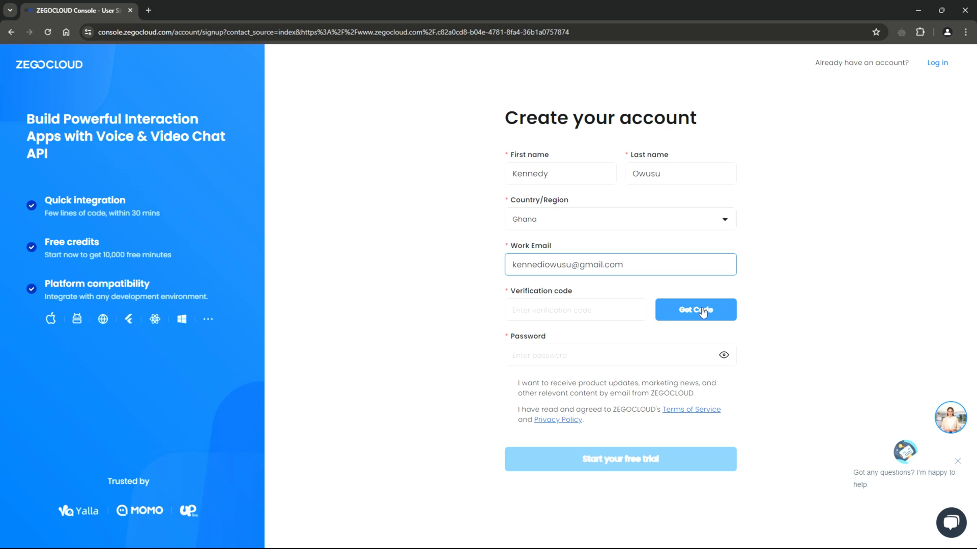
double_click(567, 264)
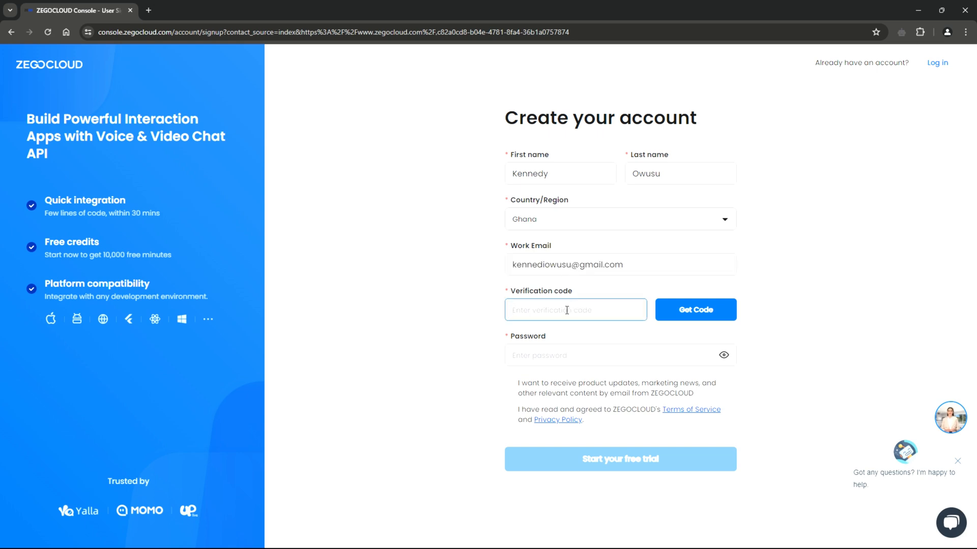
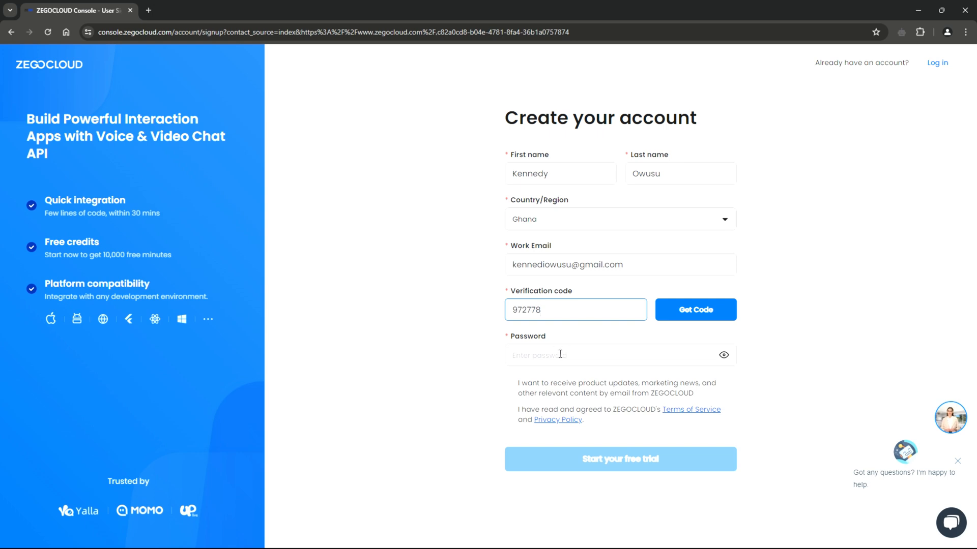
Step: Enter the emailed verification code and an account password
left_click(617, 355)
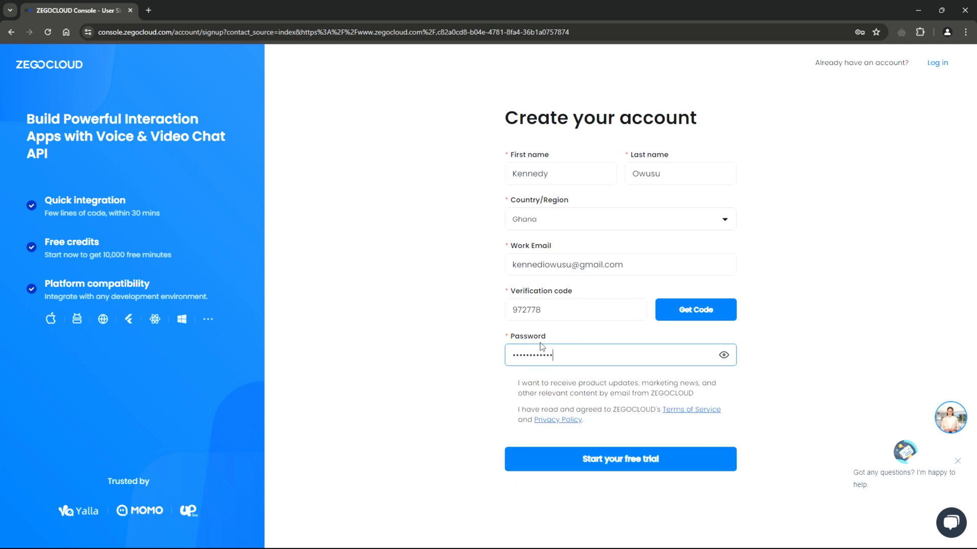
type("*")
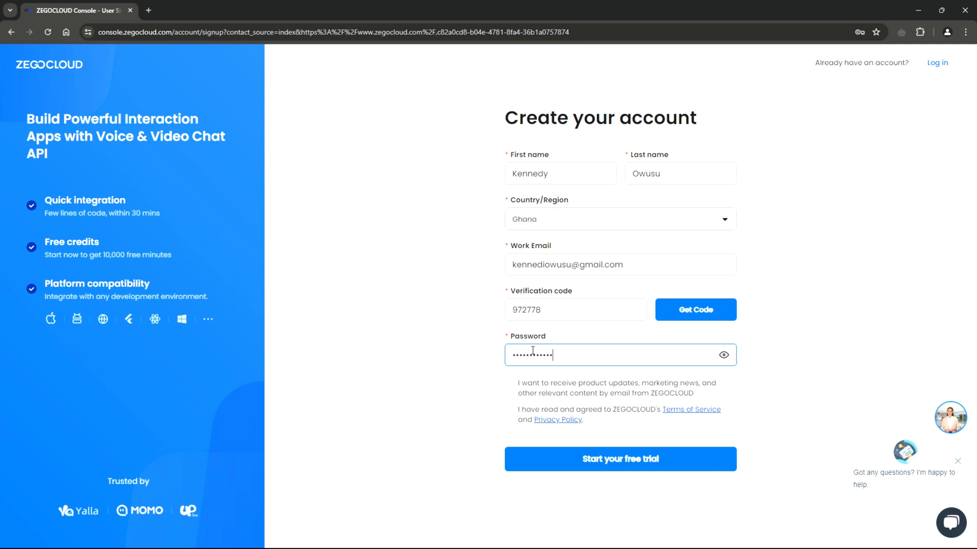
type("••")
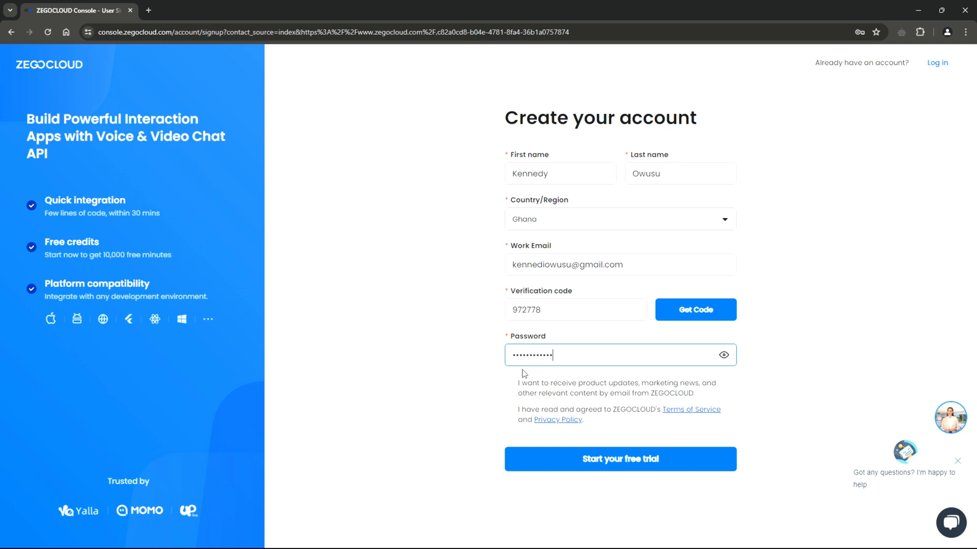
Step: Opt in to update emails, accept the terms, and start the free trial
left_click(509, 383)
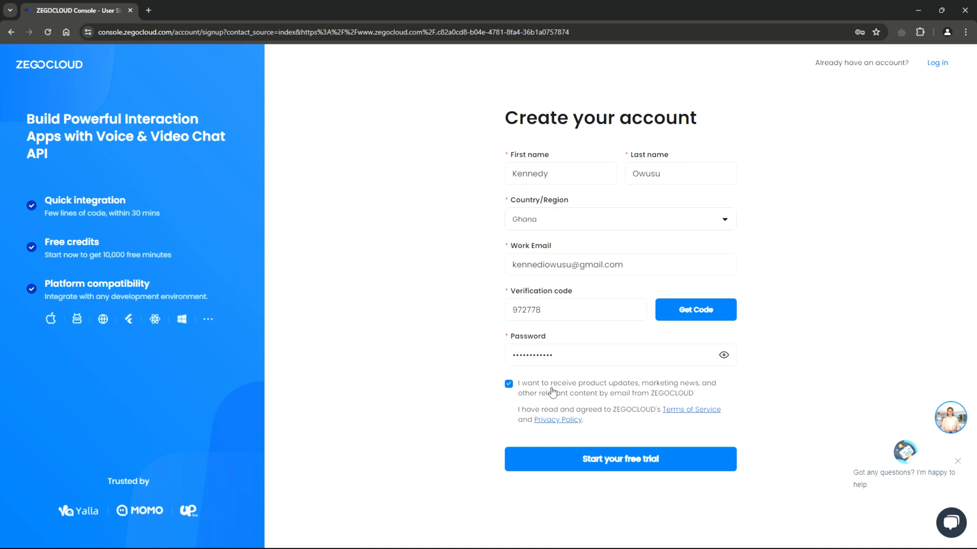
left_click(509, 410)
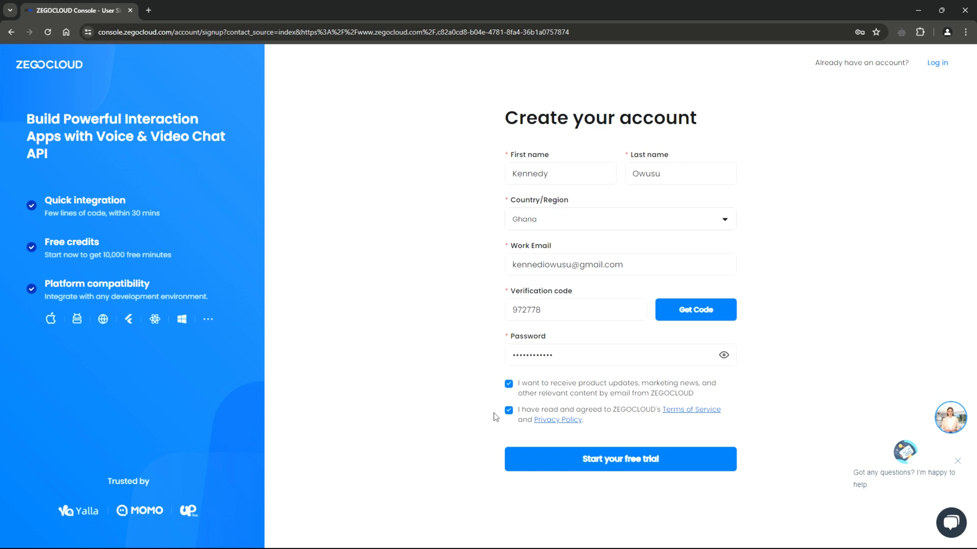
mouse_move(580, 480)
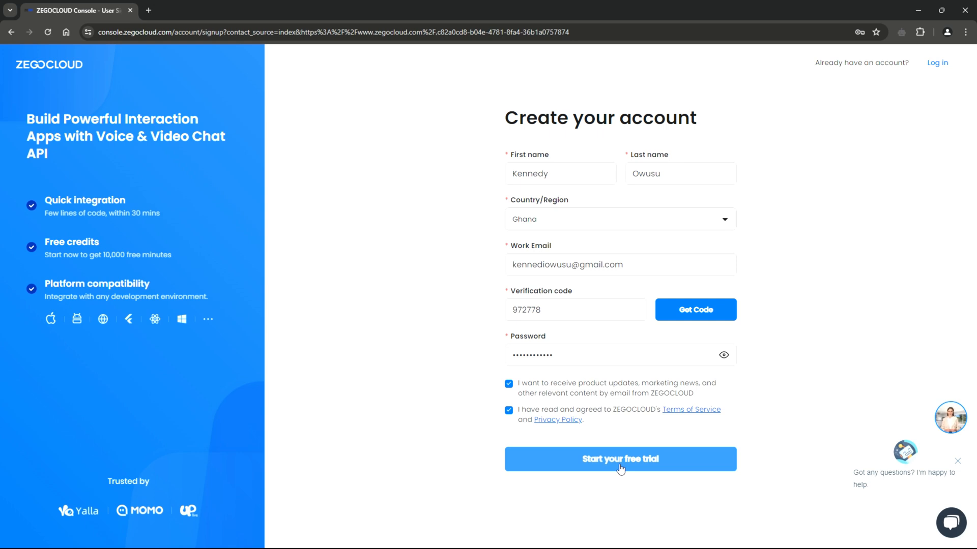
left_click(619, 459)
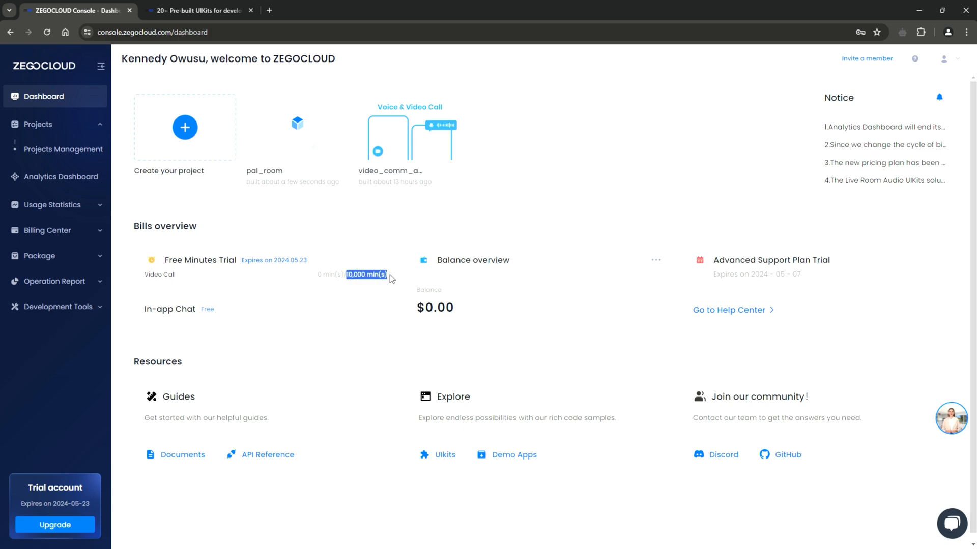
Step: Switch from the Console dashboard to video-comm-app's package.json in VS Code
left_click(184, 127)
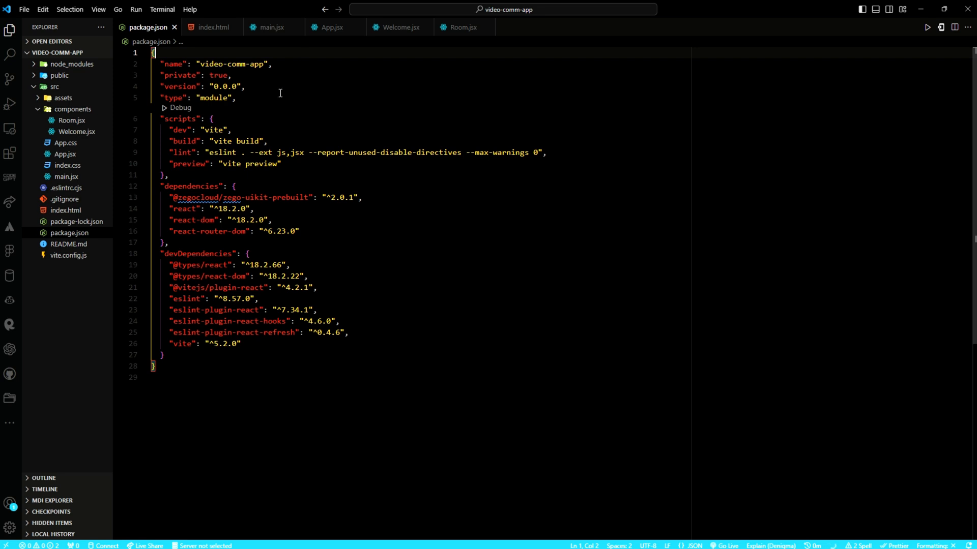
Step: Review the four package.json dependencies, index.html, and main.jsx's BrowserRouter wrapper
left_click_drag(174, 197, 164, 242)
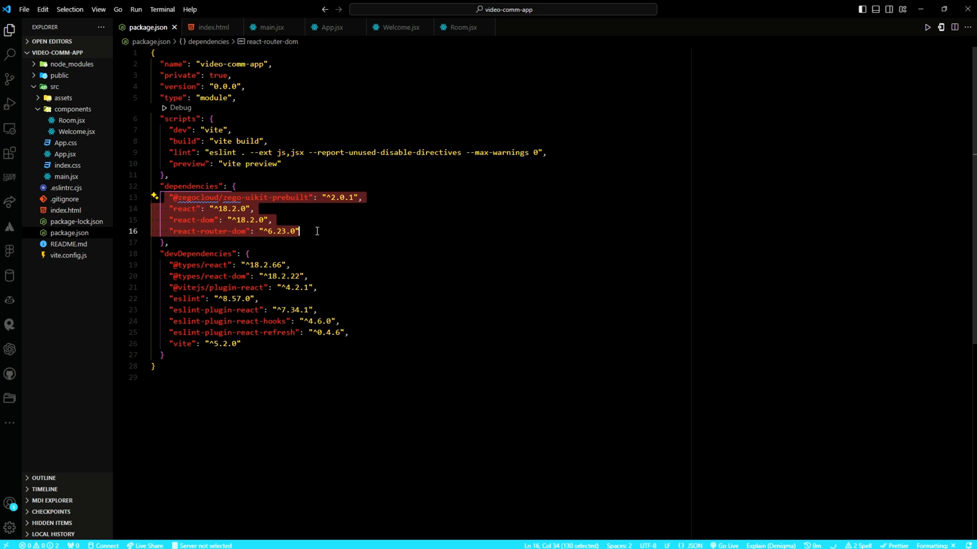
left_click(213, 27)
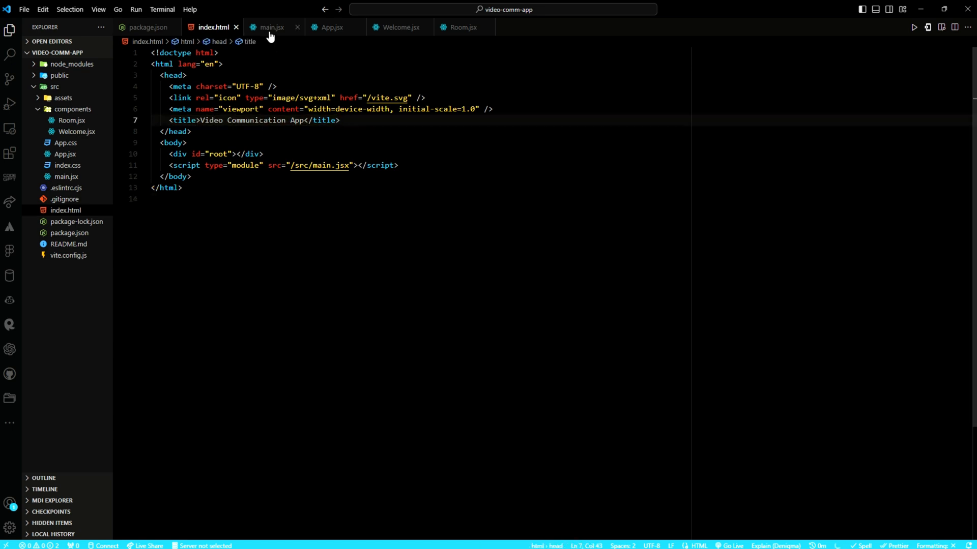
left_click(270, 27)
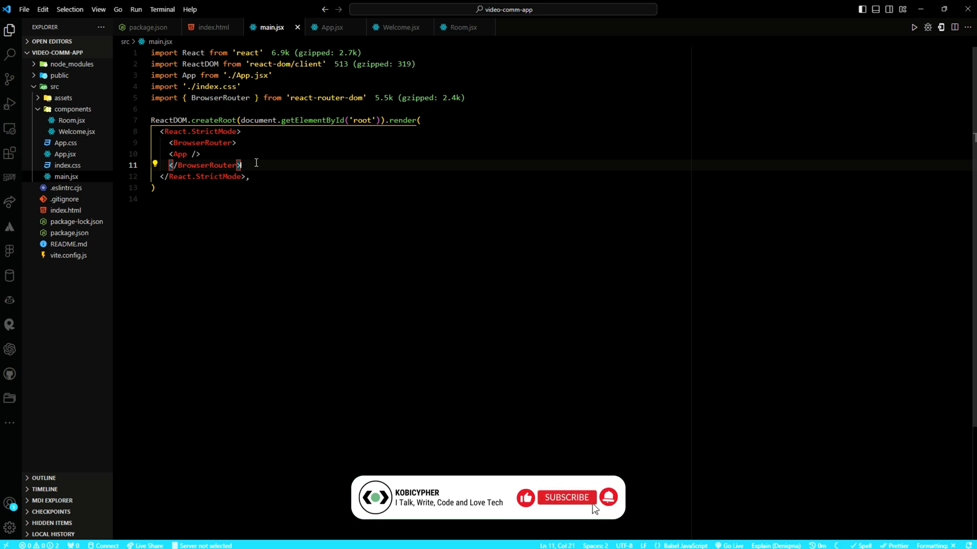
mouse_move(596, 509)
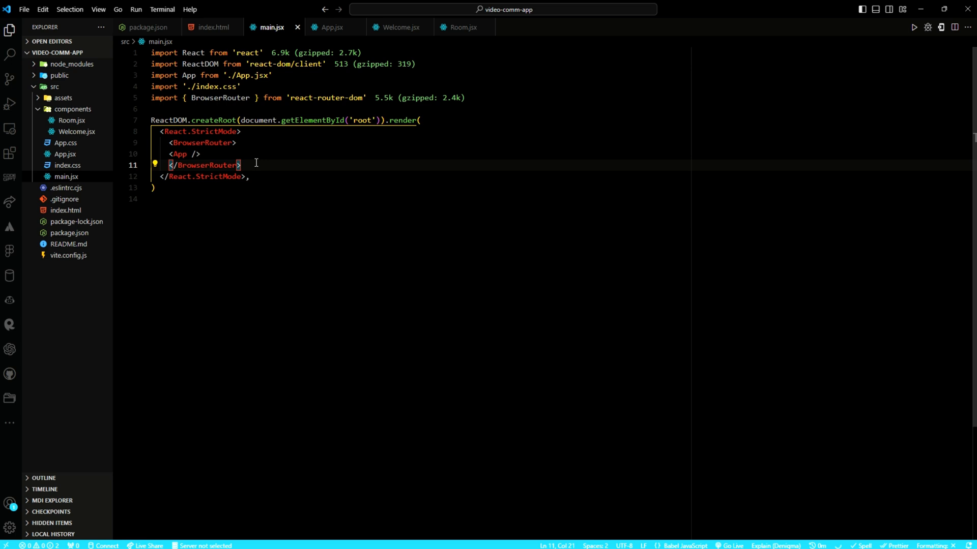
left_click(241, 165)
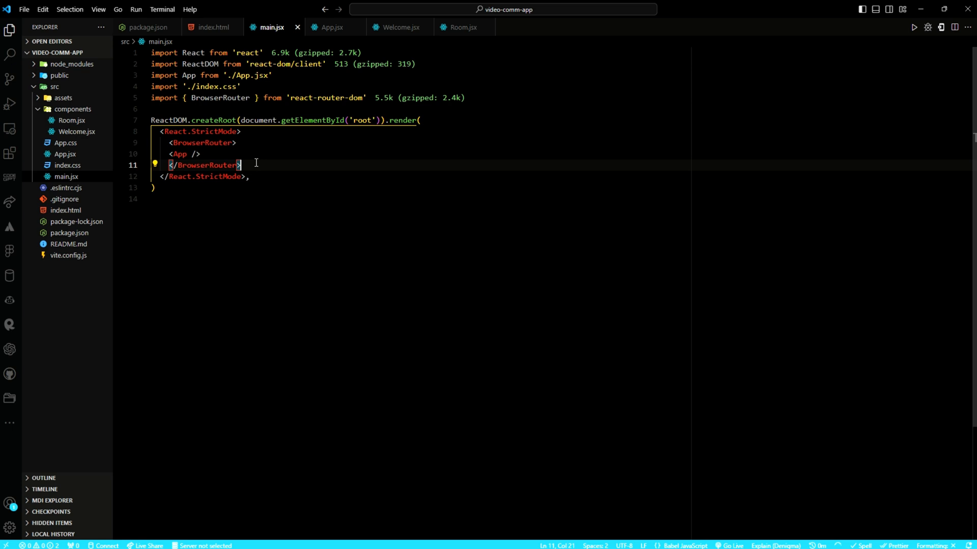
Step: Open App.jsx with Welcome at /, Room at /room/:roomID, and a Not Found fallback
left_click(331, 27)
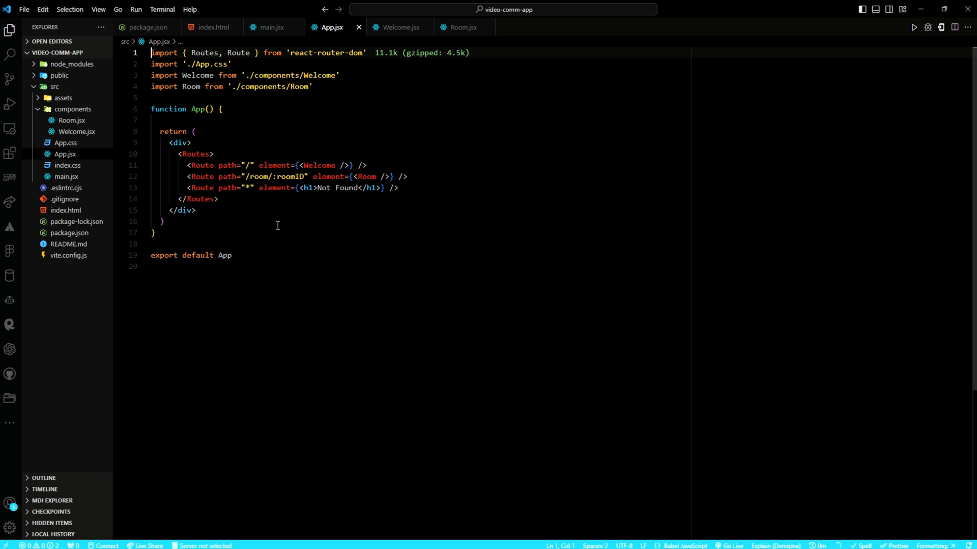
mouse_move(281, 225)
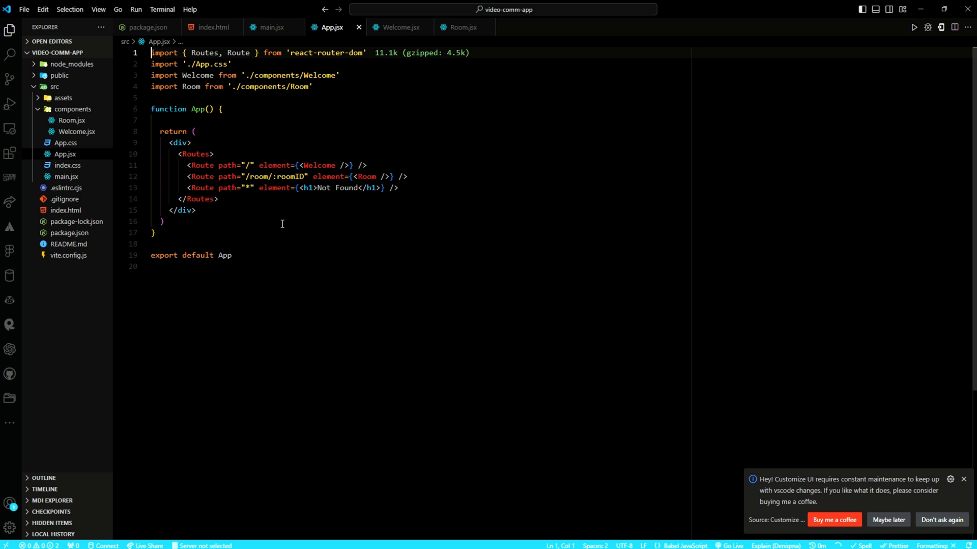
mouse_move(180, 168)
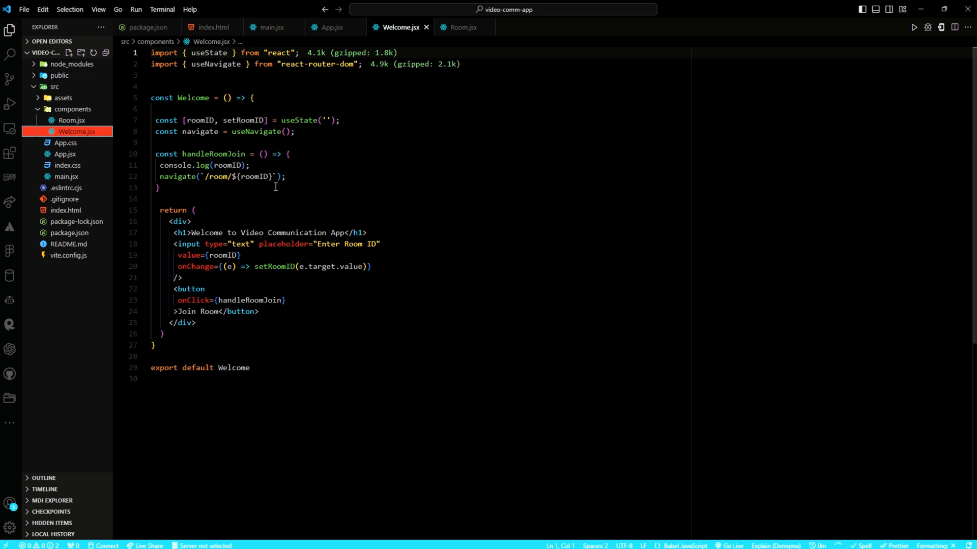
Step: Open the blank Room.jsx from the Explorer after the Welcome page is done
left_click(73, 120)
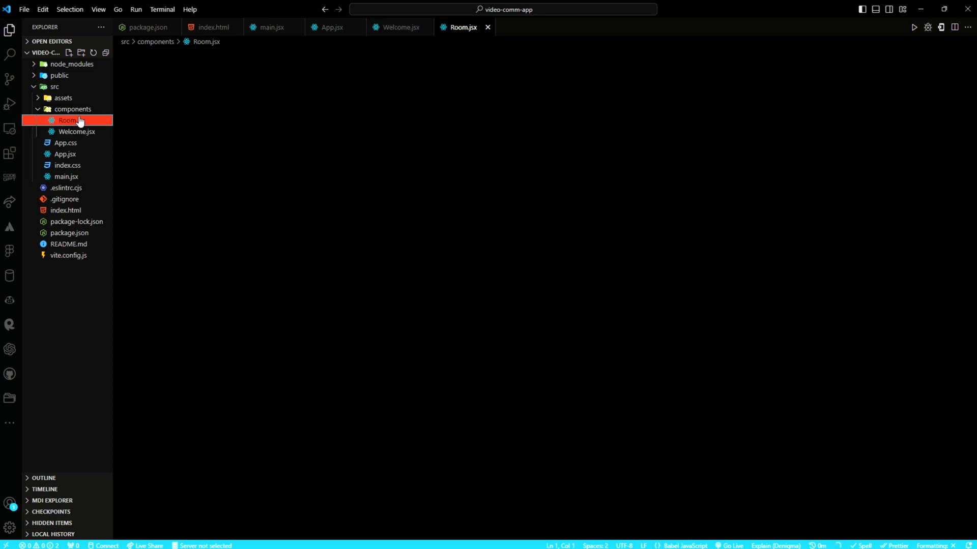
Step: Write Room.jsx's myMeeting function to generate a kit token and join a OneONoneCall
left_click(67, 120)
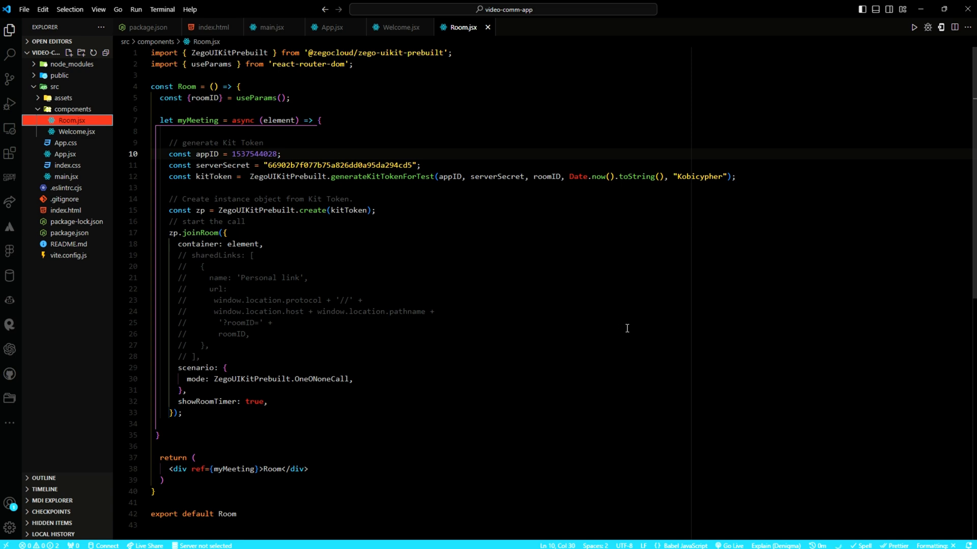
mouse_move(658, 326)
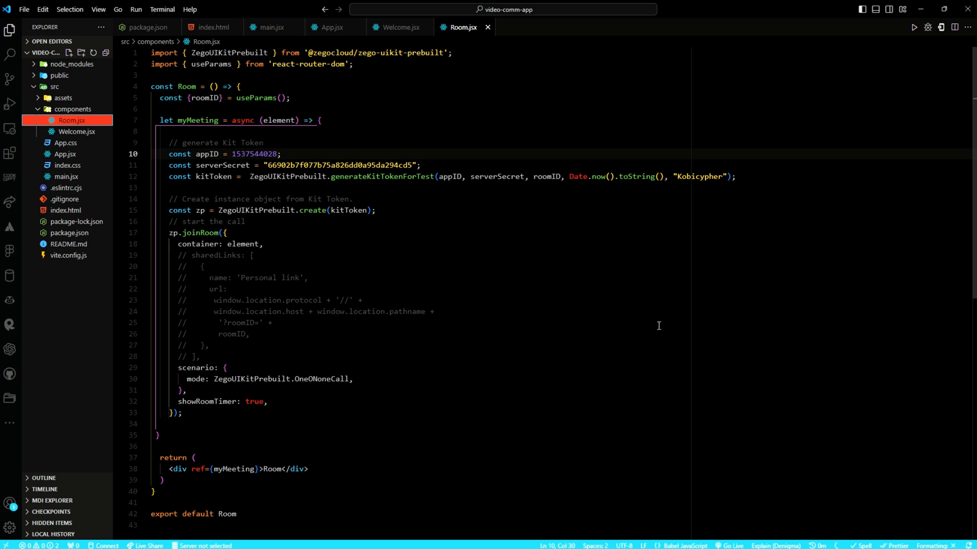
mouse_move(658, 325)
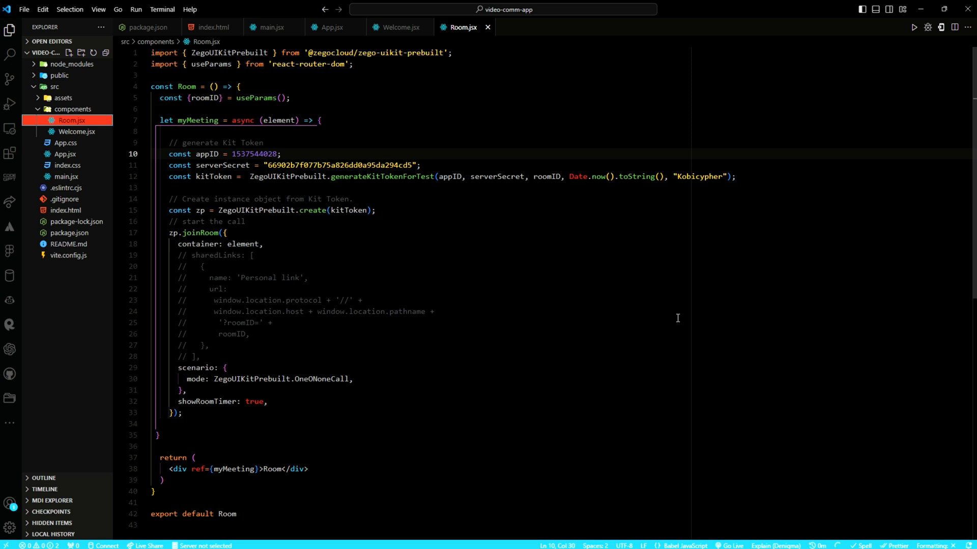
mouse_move(905, 220)
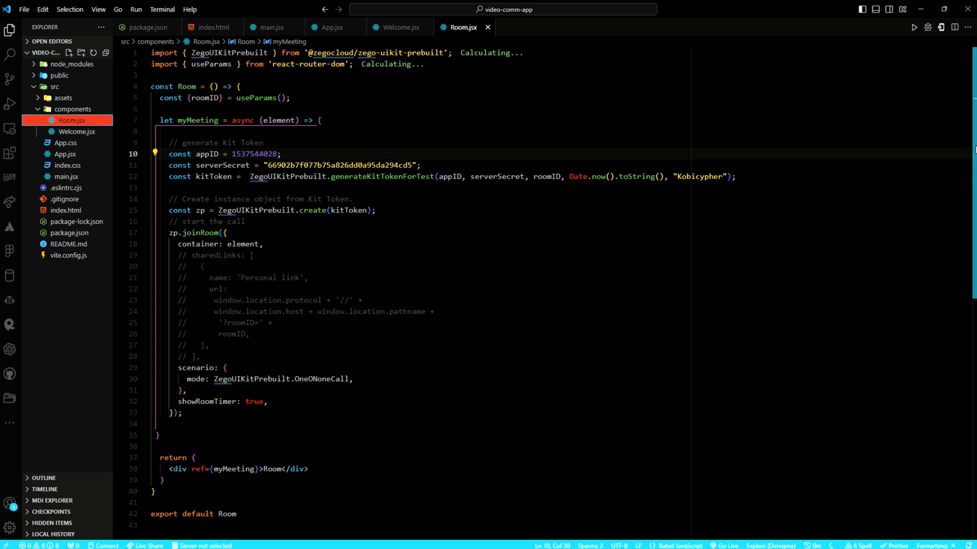
scroll("down", 3)
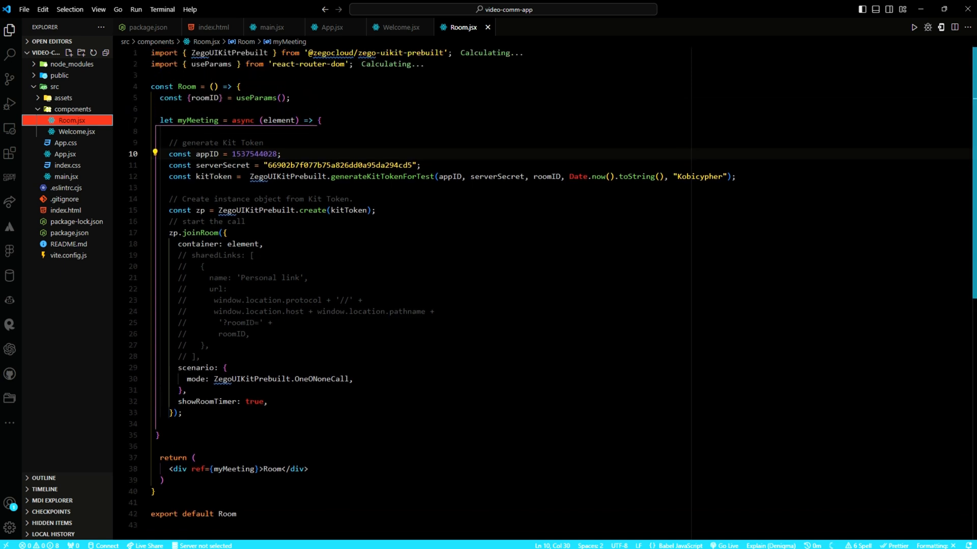
mouse_move(921, 167)
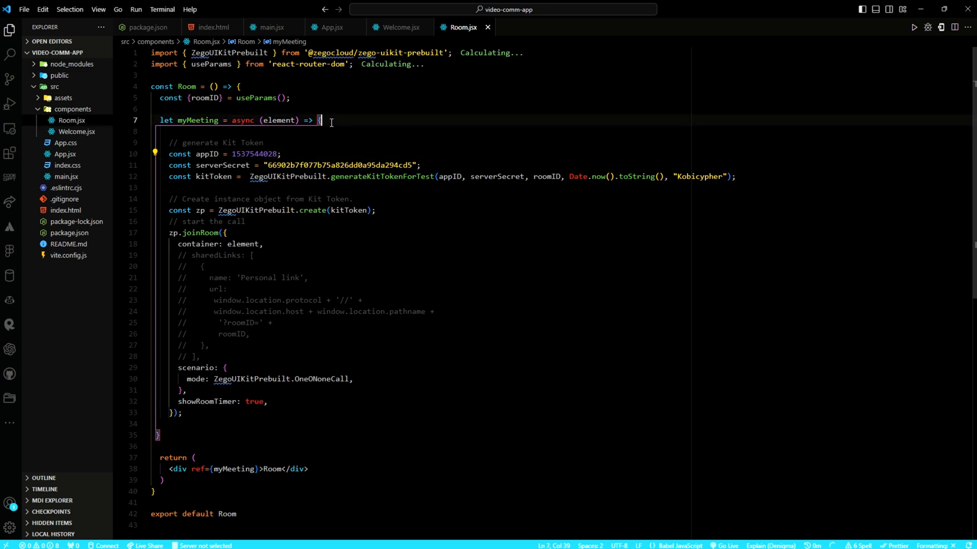
left_click_drag(321, 120, 198, 299)
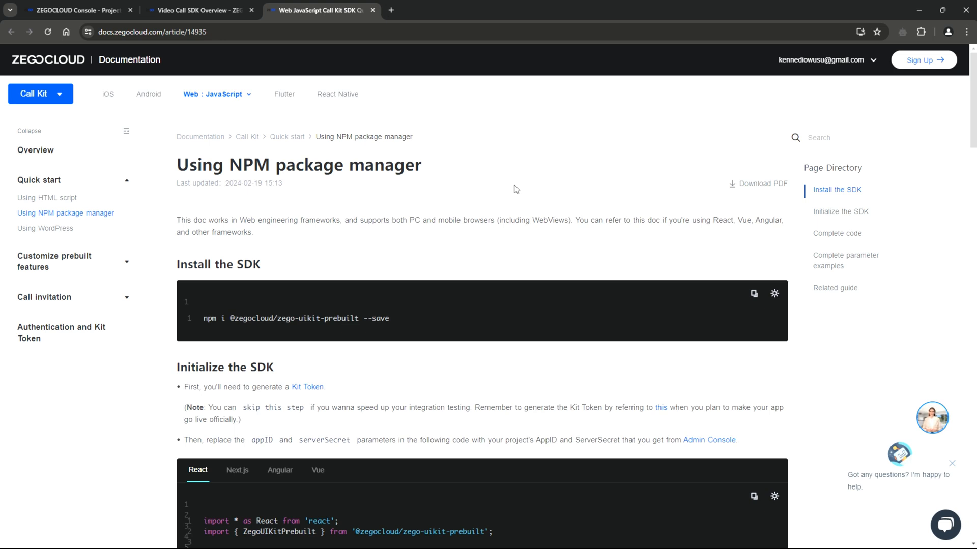
Step: Compare the Angular and Vue sample-code tabs, then return to React
left_click(39, 94)
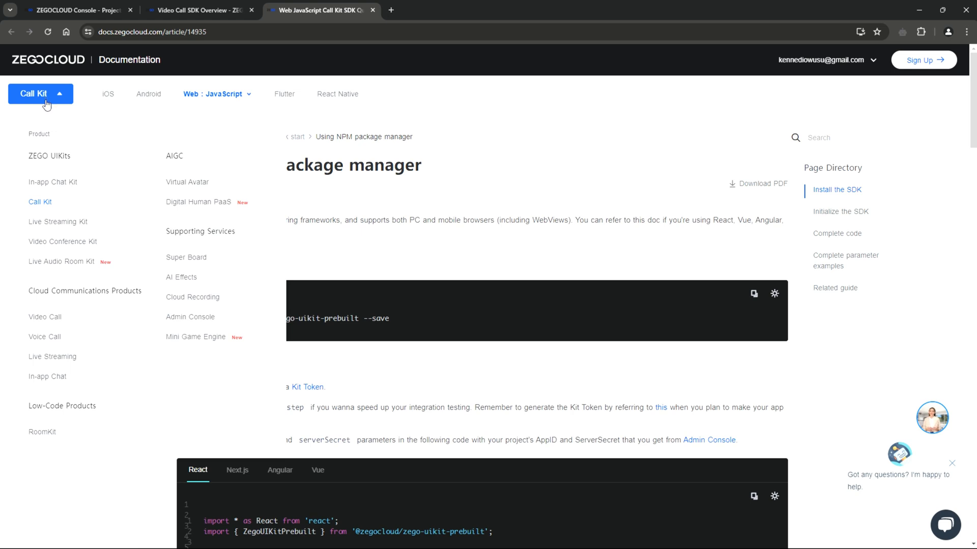
left_click(39, 93)
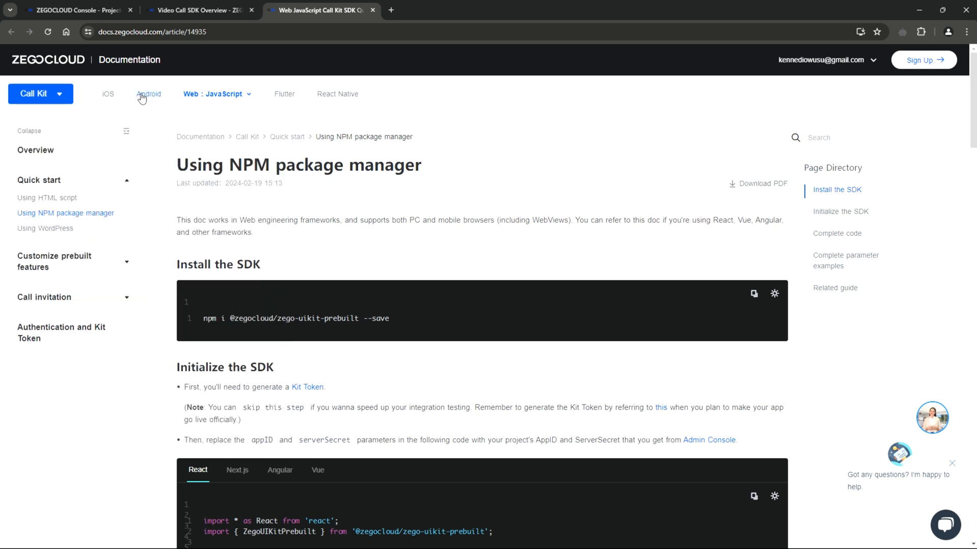
mouse_move(284, 94)
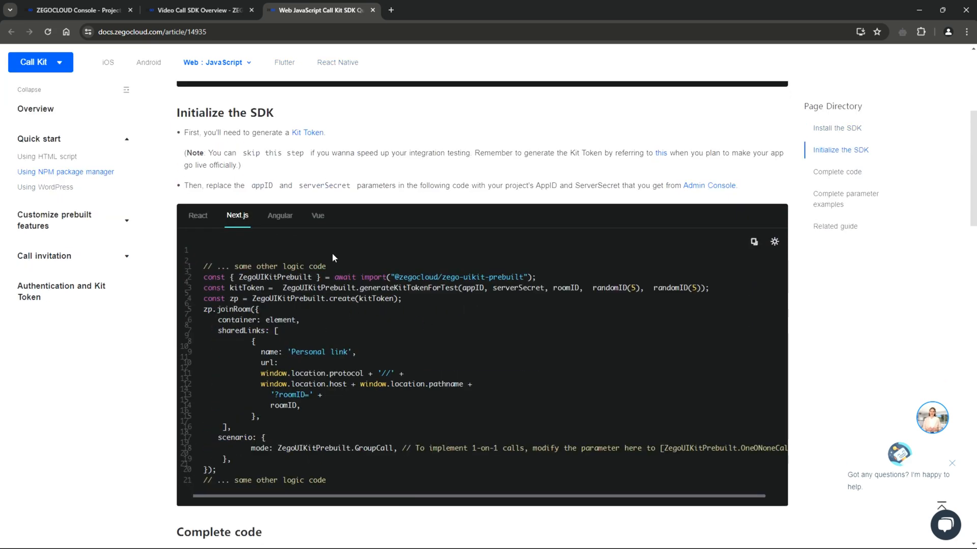
left_click(280, 215)
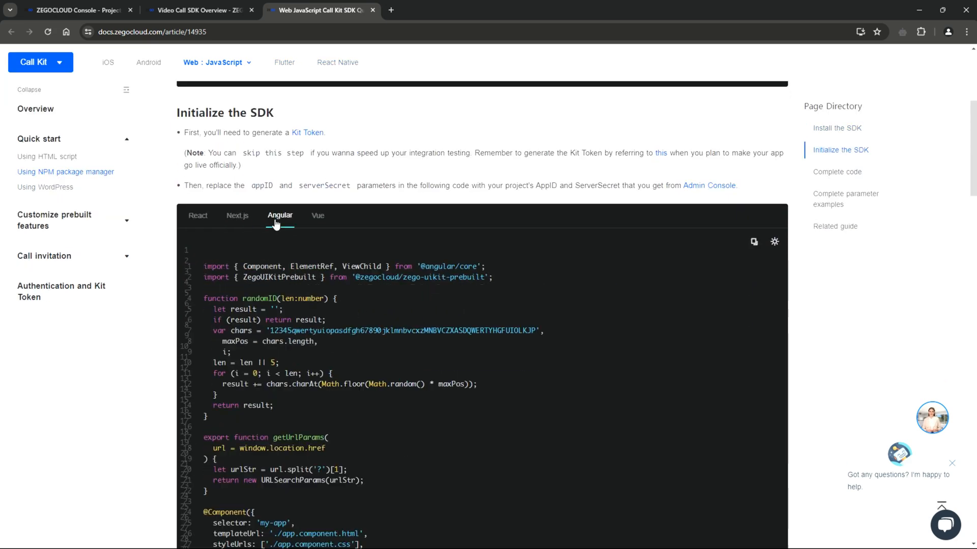
left_click(317, 215)
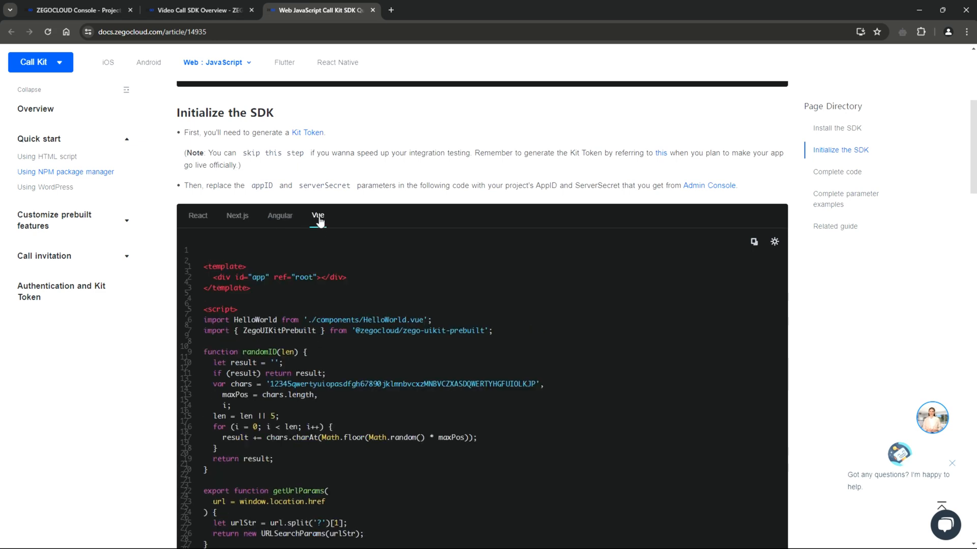
left_click(197, 216)
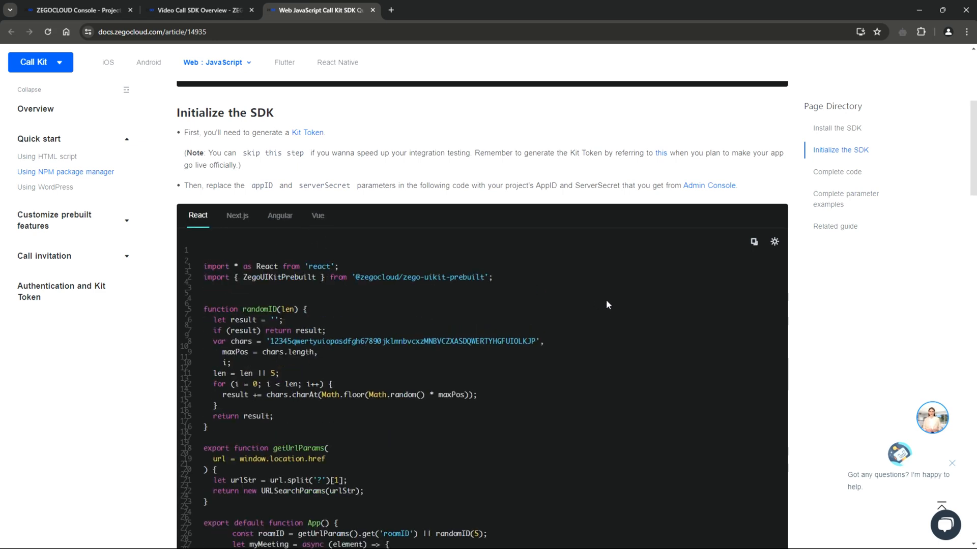
Step: Select and copy the React sample's randomID and getUrlParams helper functions
scroll("down", 3)
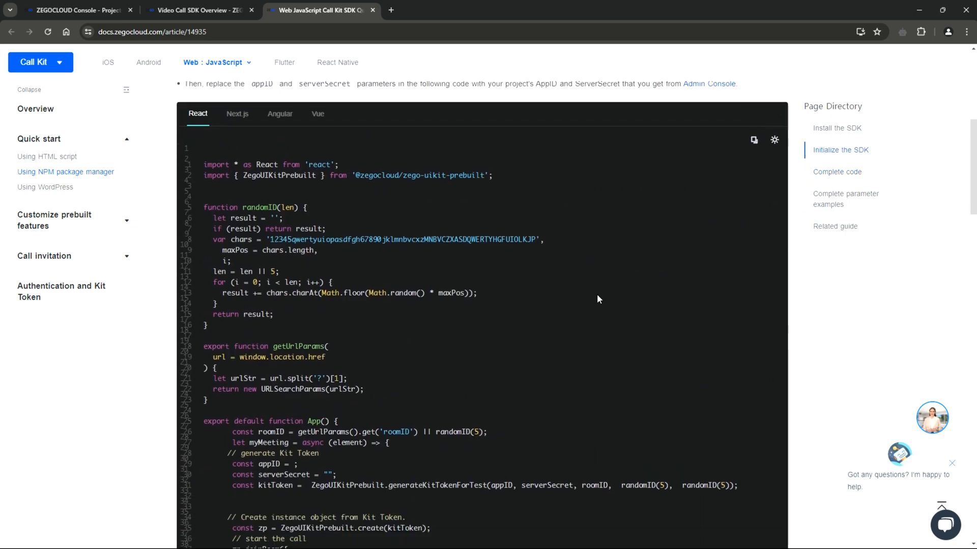
left_click_drag(205, 217, 368, 390)
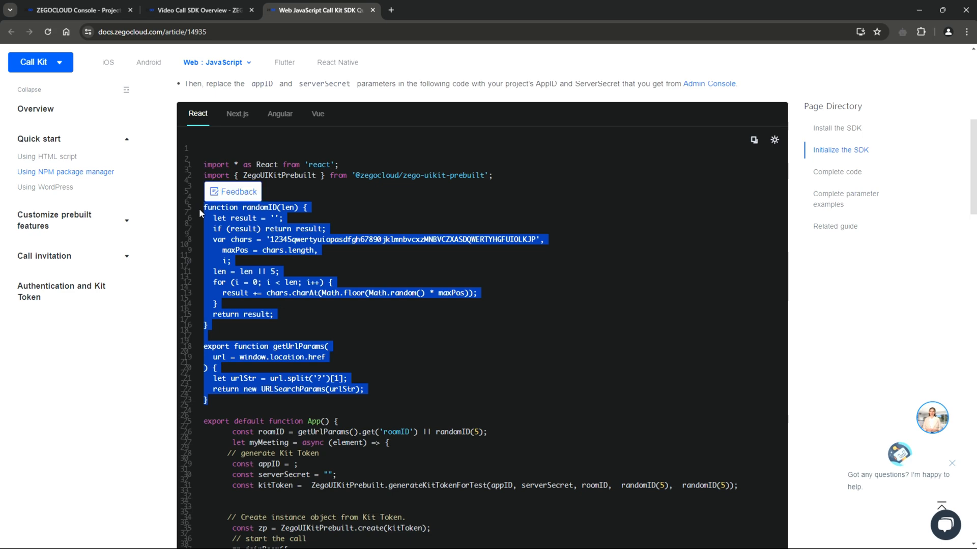
key("alt+tab")
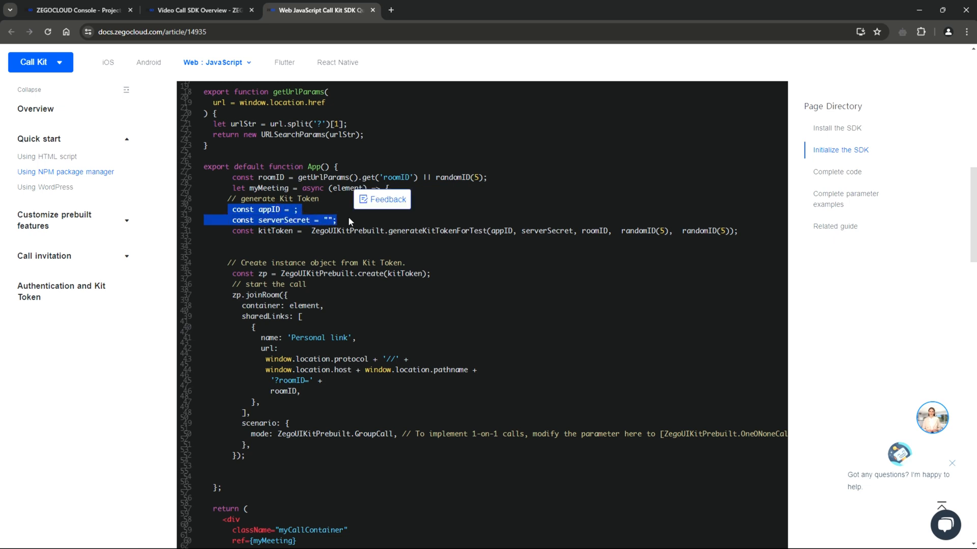
left_click(74, 10)
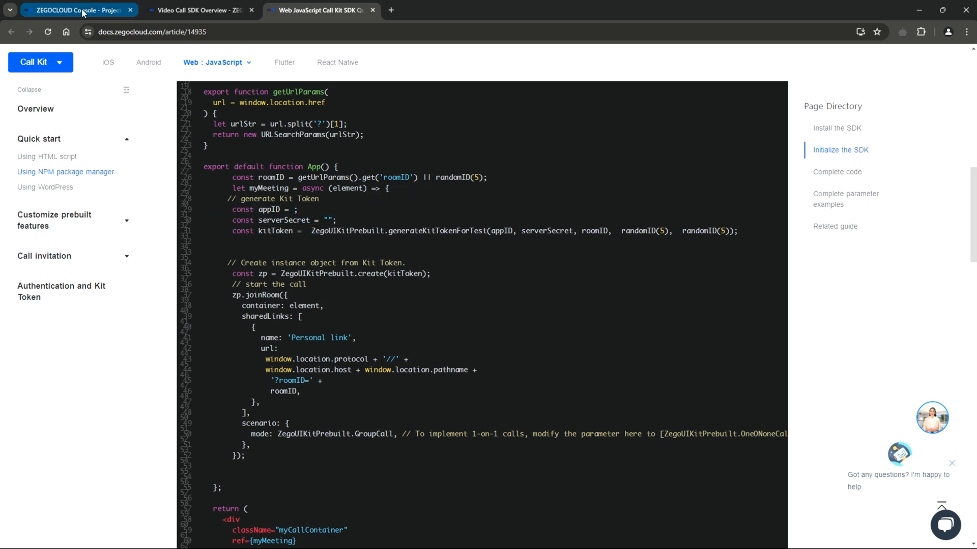
Step: Open the video_comm_app project card to view its AppID and ServerSecret
left_click(75, 10)
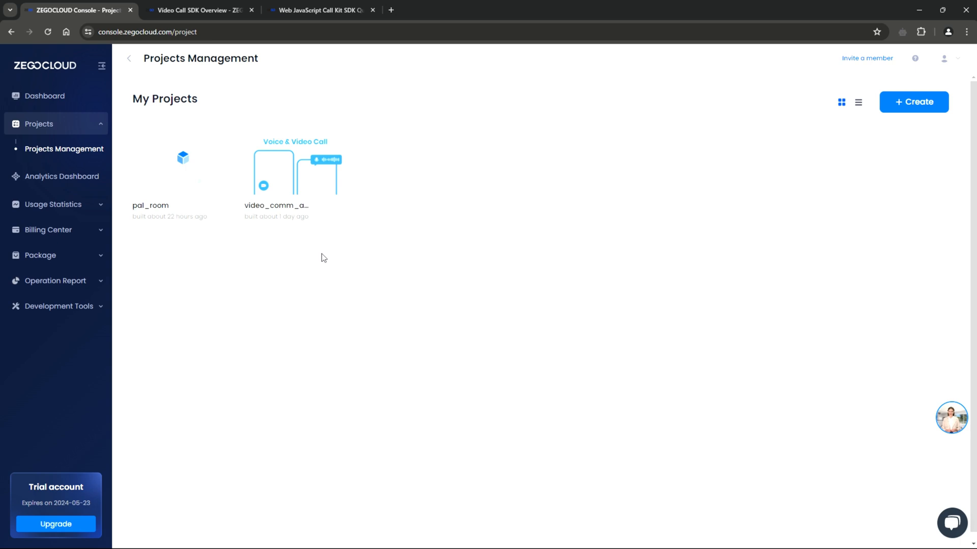
mouse_move(78, 132)
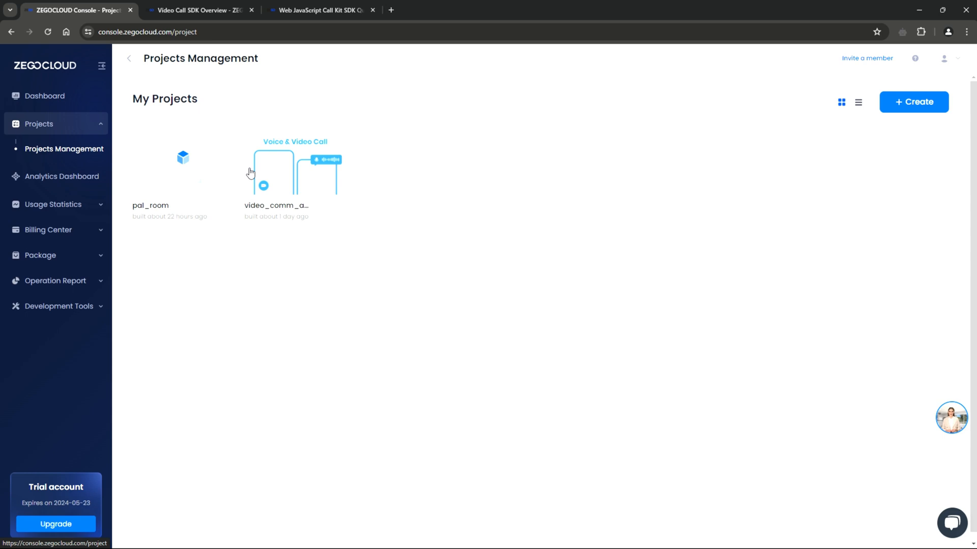
left_click(295, 172)
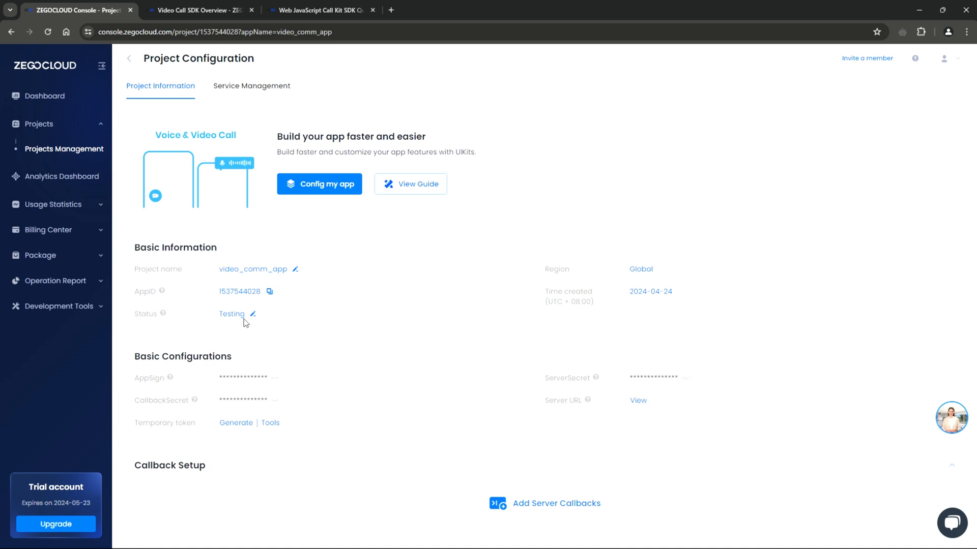
mouse_move(244, 294)
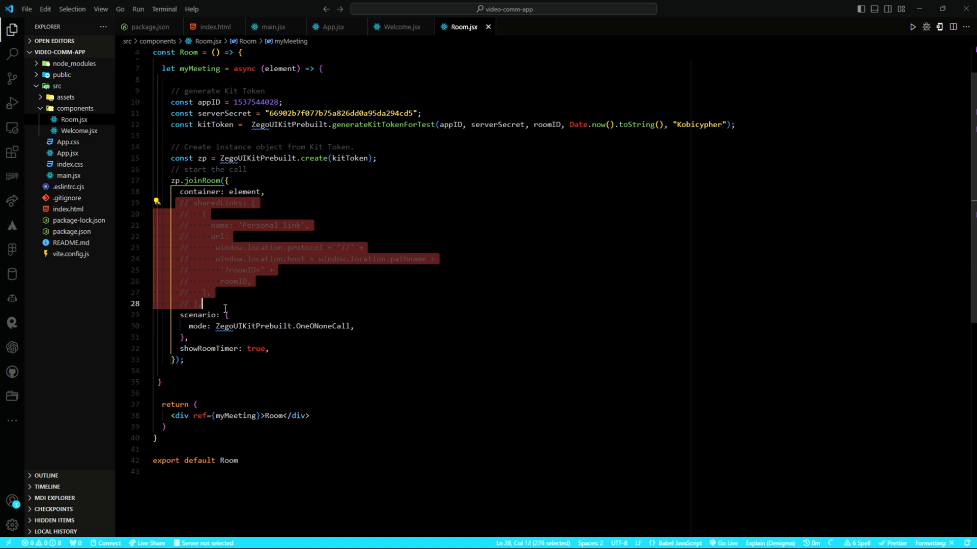
Step: Start the dev server with 'npm run dev' and restore the browser window
left_click(300, 308)
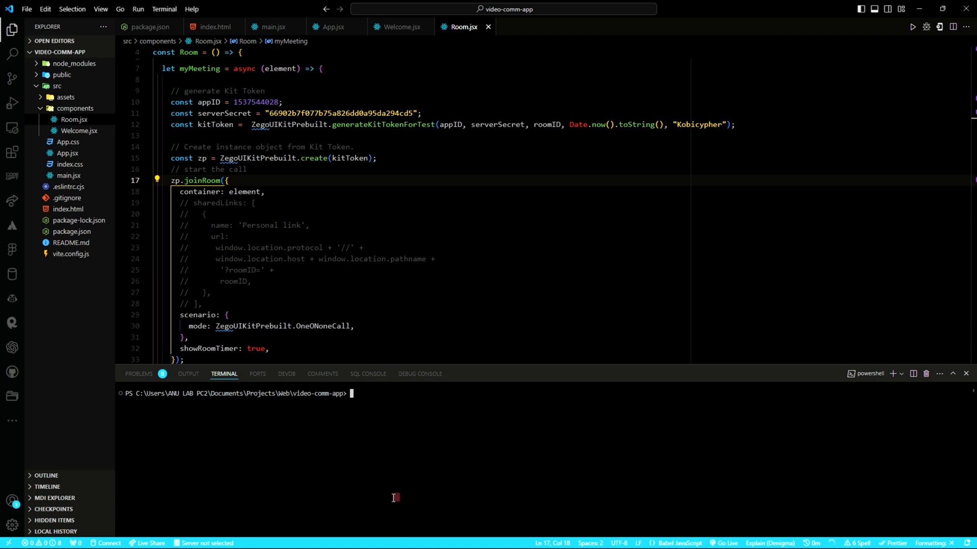
type("npm")
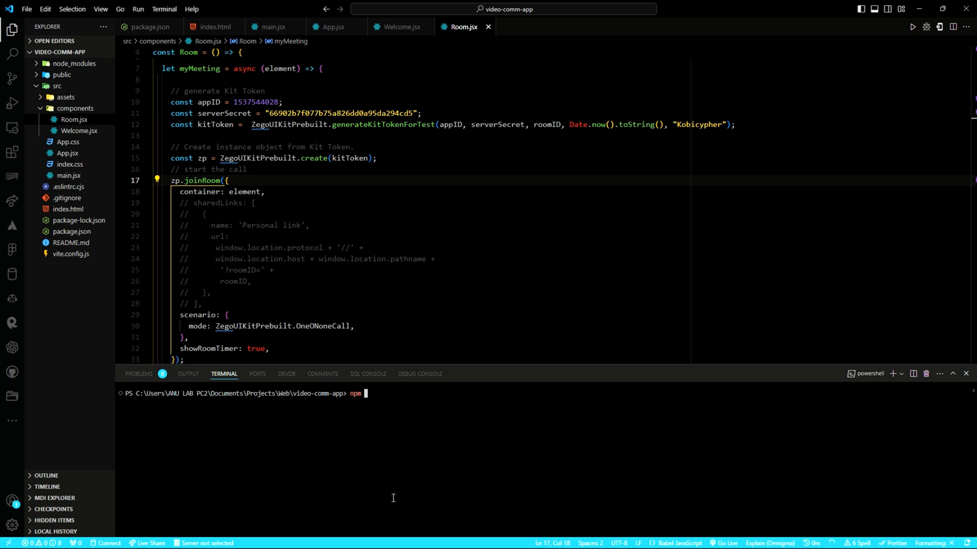
type("run dev")
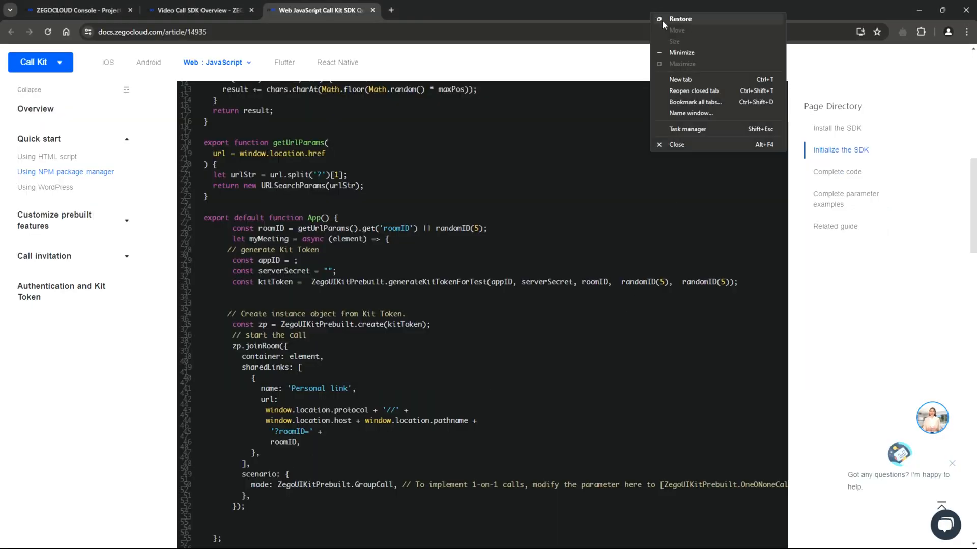
left_click(681, 79)
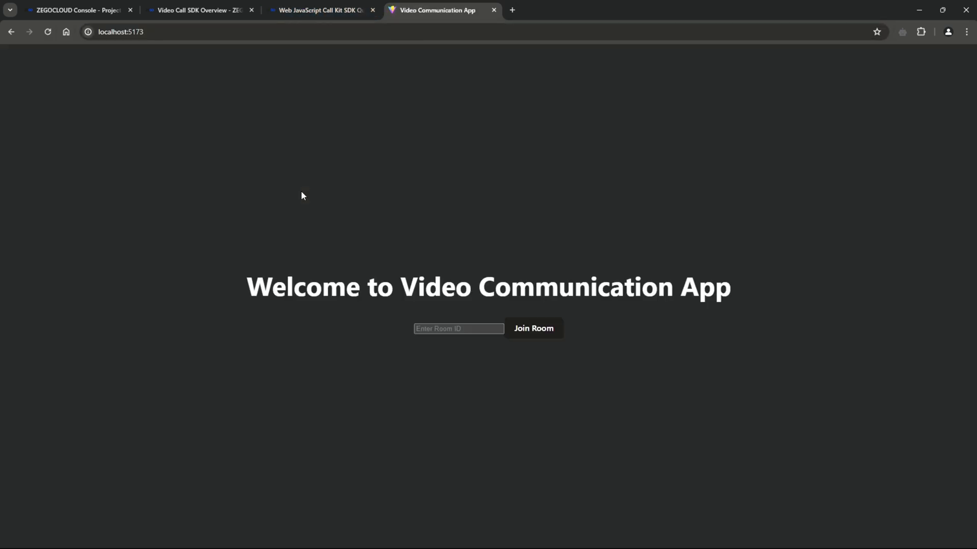
Step: Join room 'kobicypher' from the welcome page
left_click(458, 328)
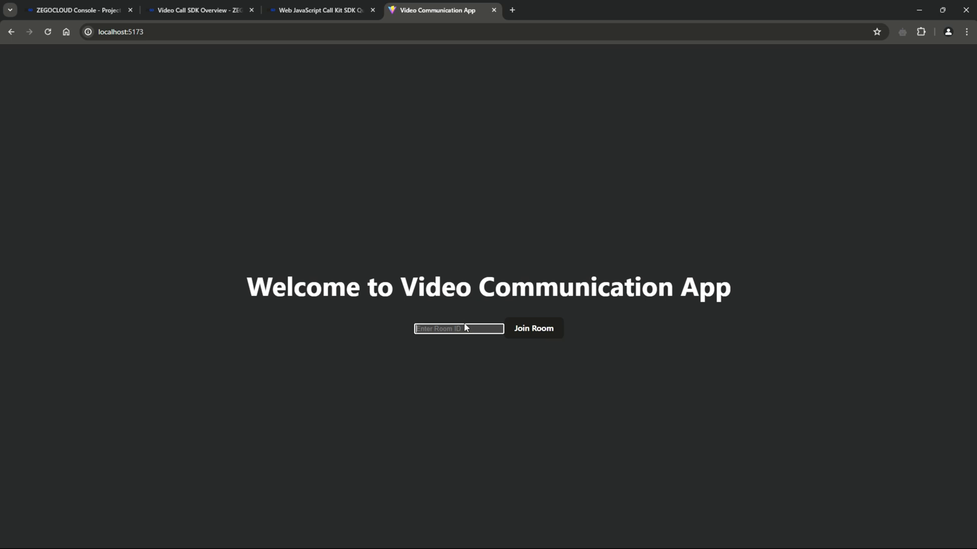
type("kobicypher")
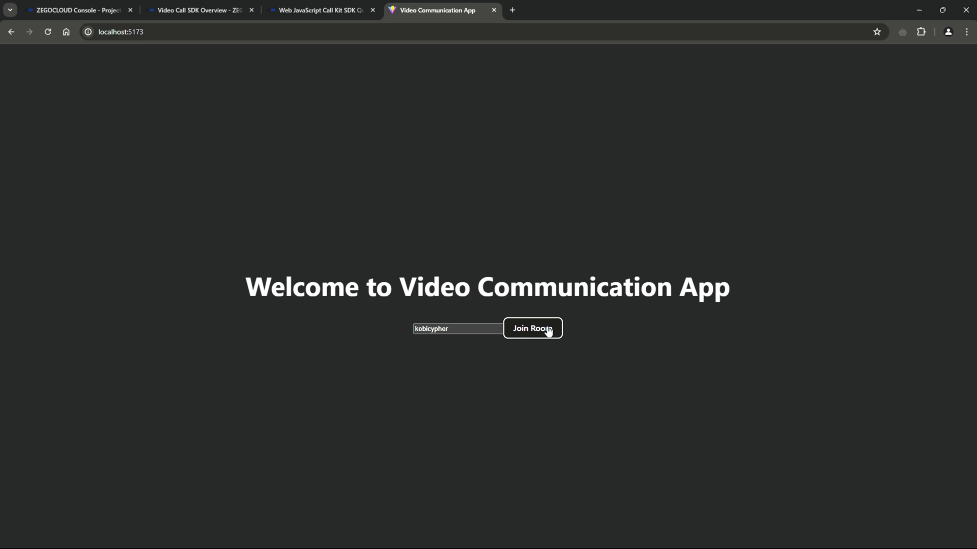
left_click(532, 329)
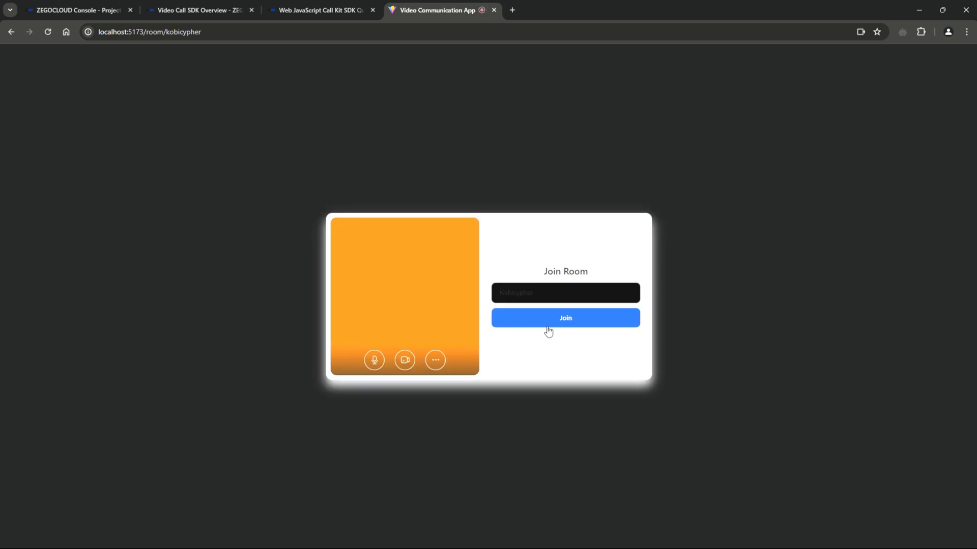
Step: Enter the kobicypher video call from the Join Room card
left_click(405, 360)
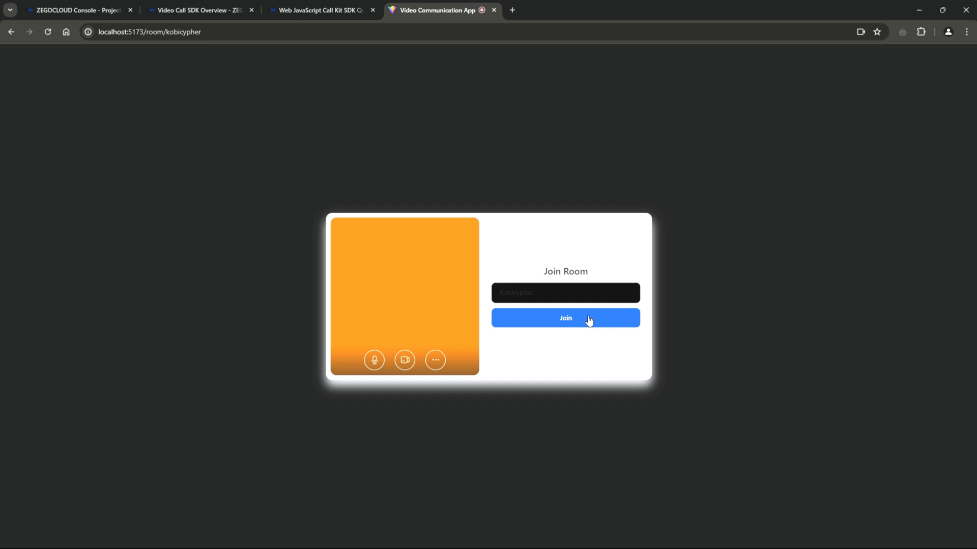
left_click(564, 317)
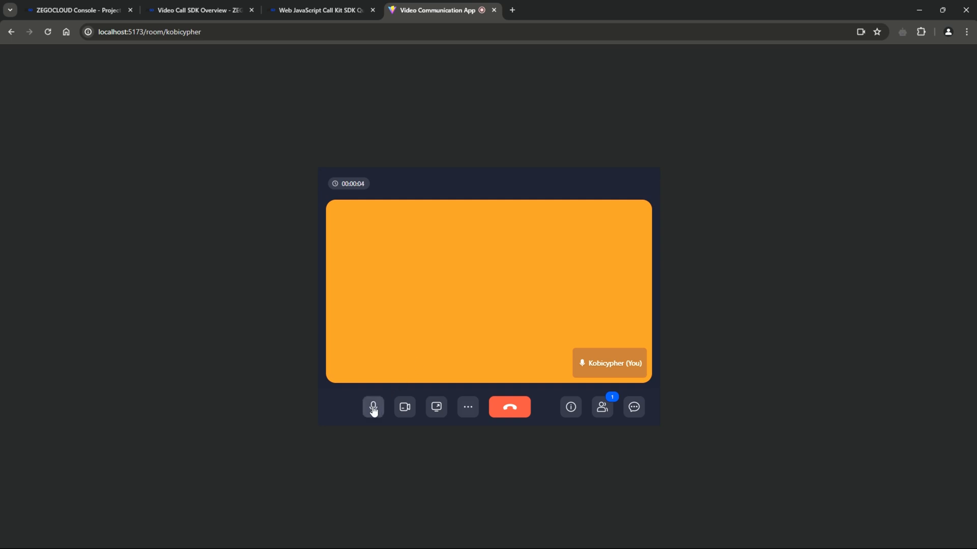
Step: Unmute the microphone, then switch the camera off and back on
left_click(373, 407)
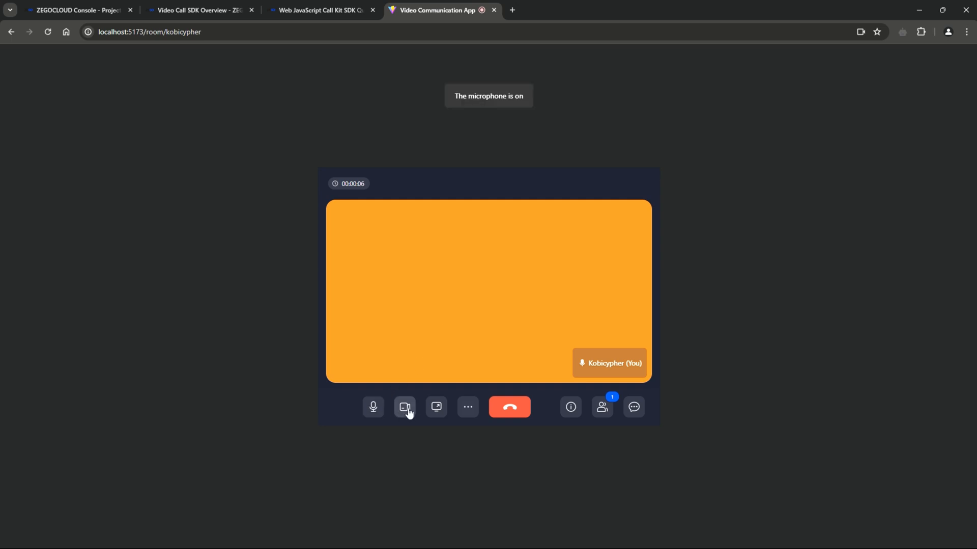
left_click(405, 407)
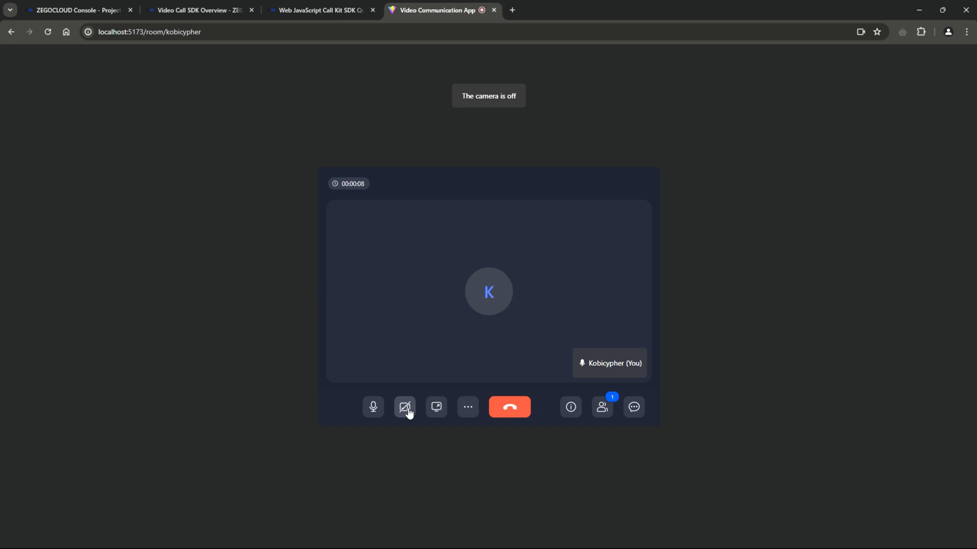
left_click(405, 407)
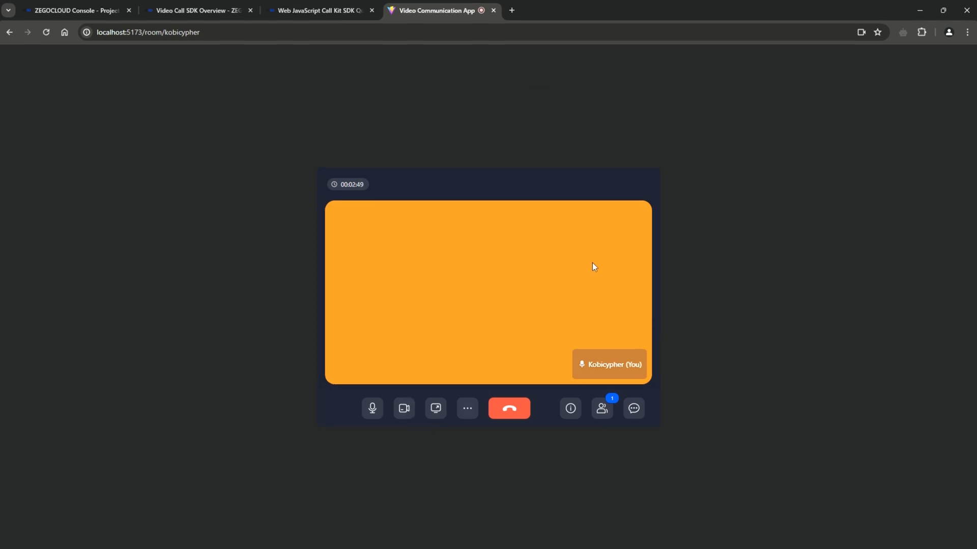
left_click(509, 408)
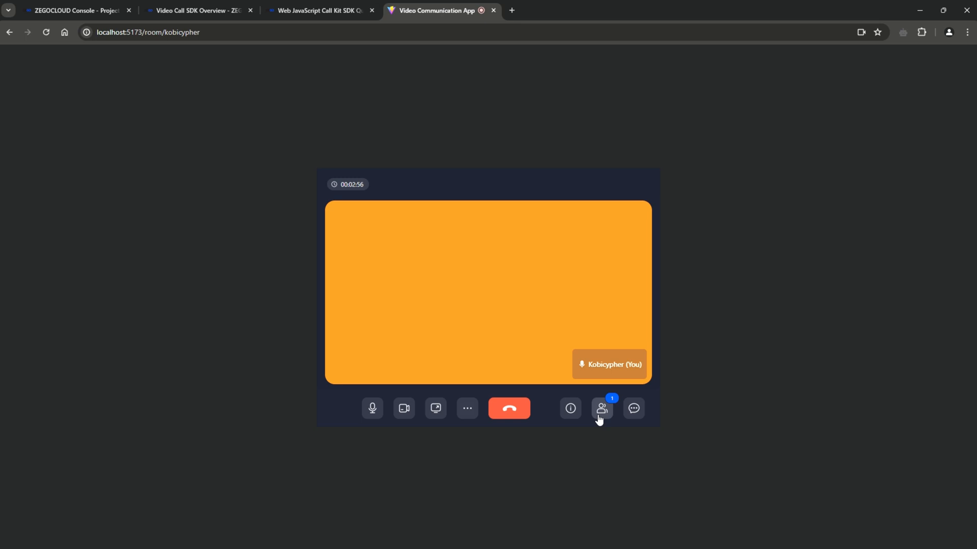
Step: View the member list, then send 'hello' to everyone in the room chat
left_click(601, 408)
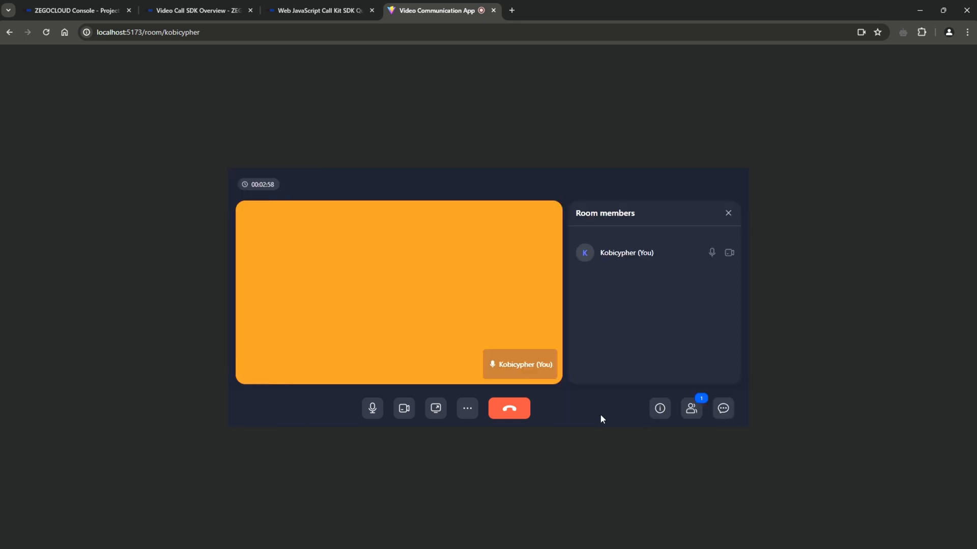
left_click(722, 408)
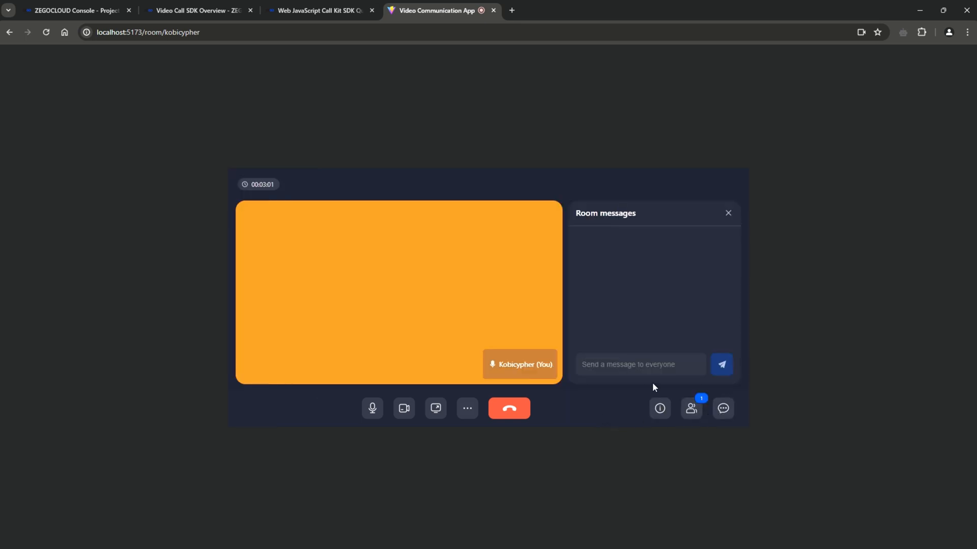
type("h")
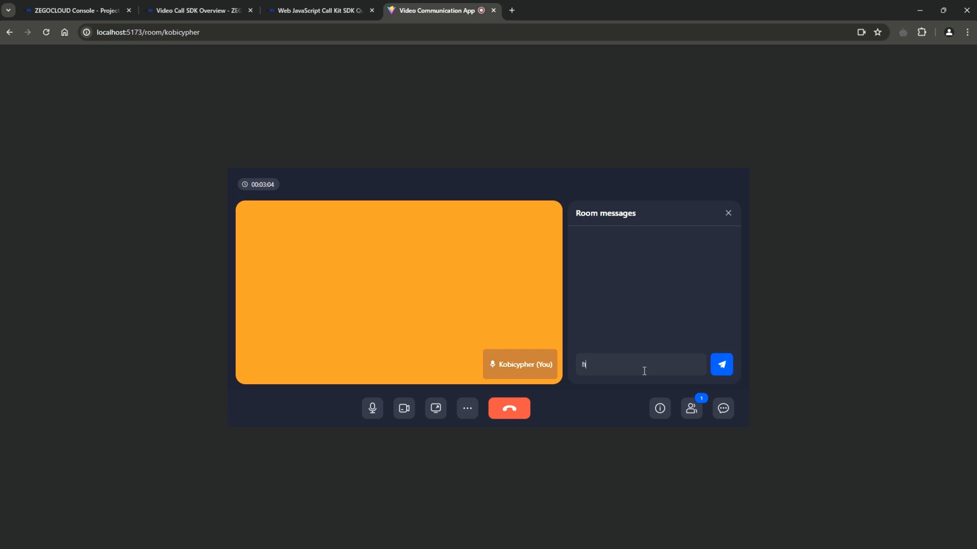
type("ello")
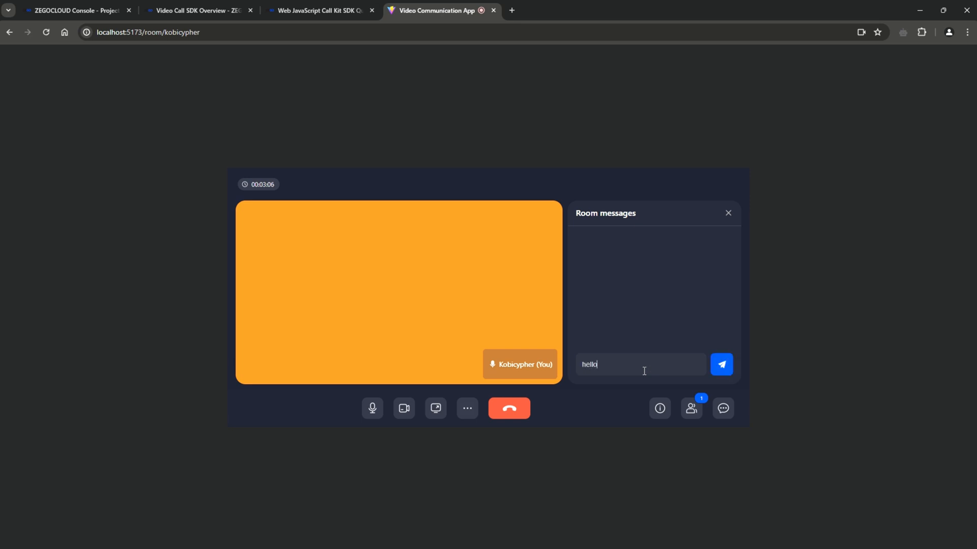
left_click(721, 364)
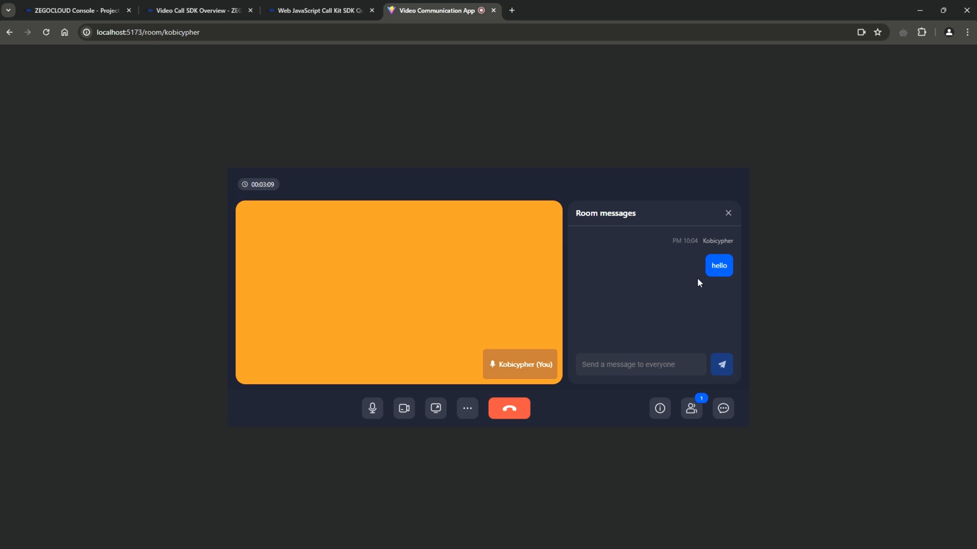
Step: Hang up and confirm, rejoin the room, then hang up again
left_click(508, 408)
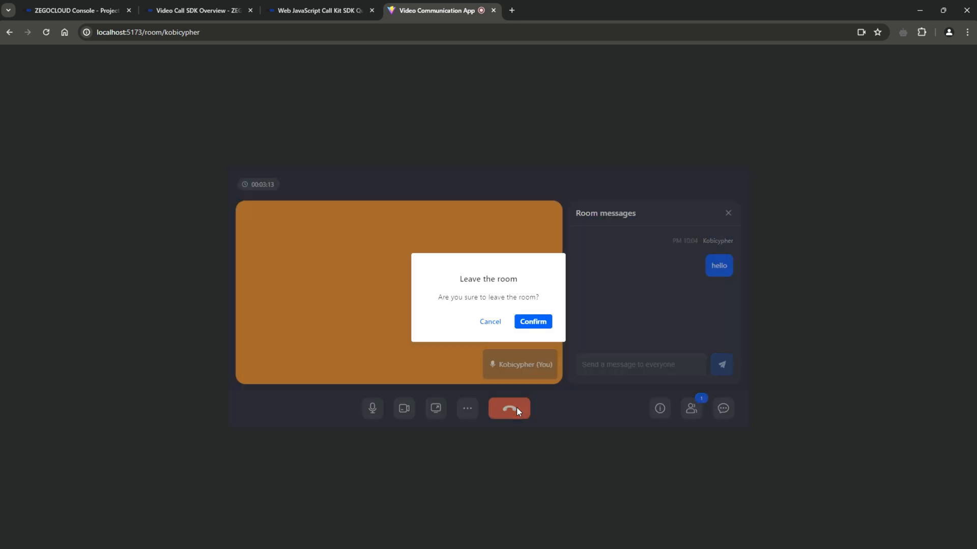
mouse_move(525, 463)
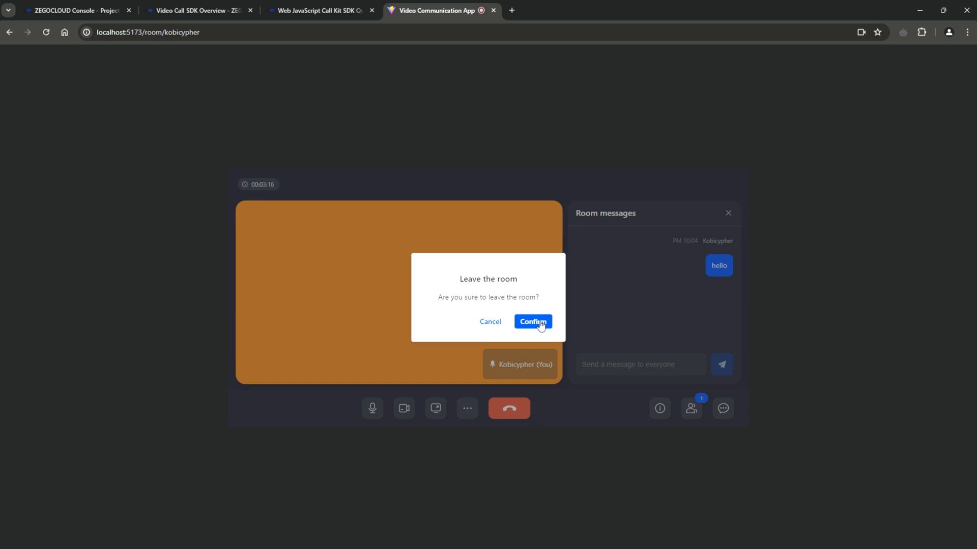
left_click(532, 322)
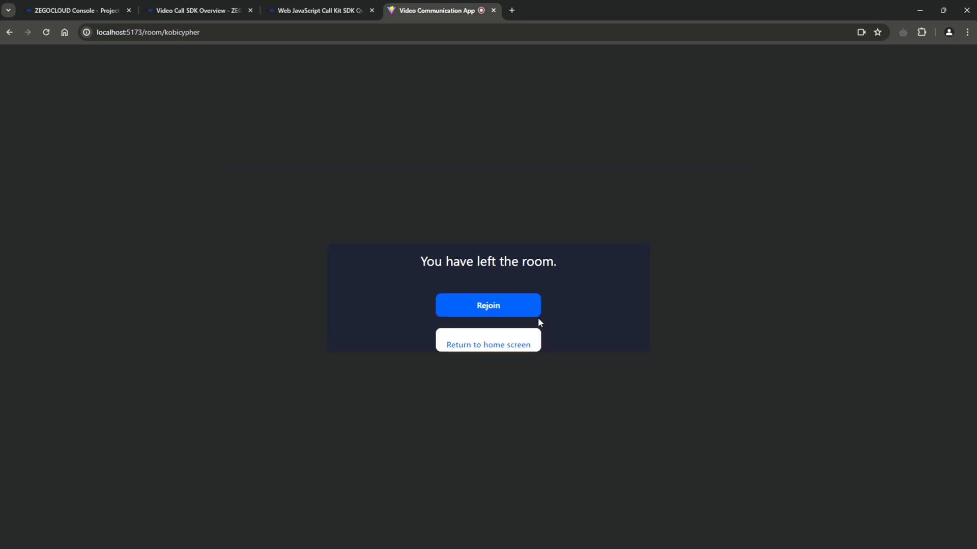
mouse_move(474, 311)
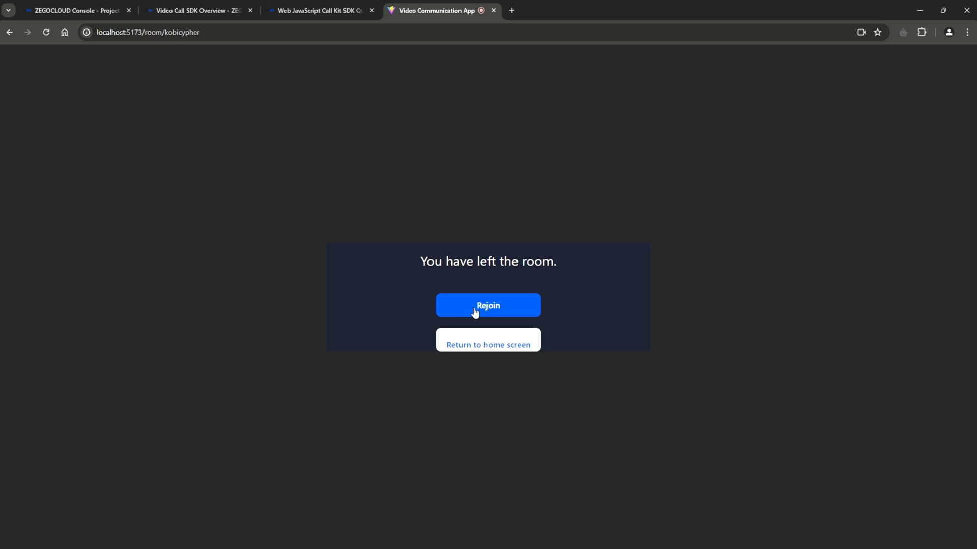
mouse_move(485, 344)
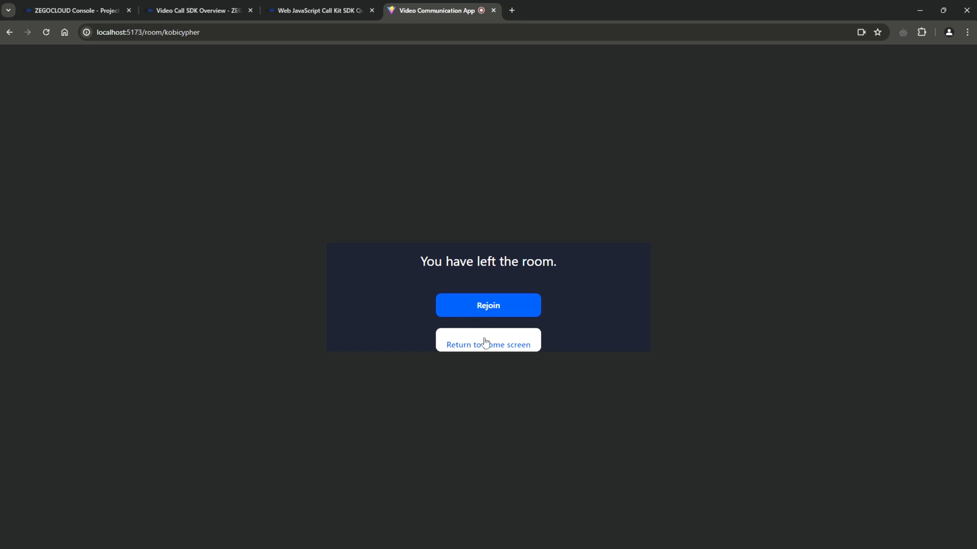
mouse_move(488, 348)
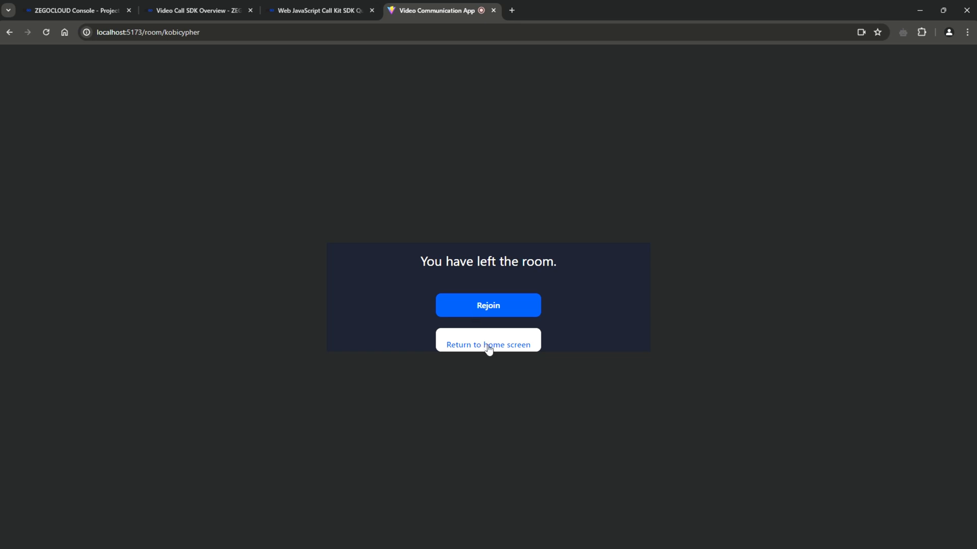
left_click(488, 305)
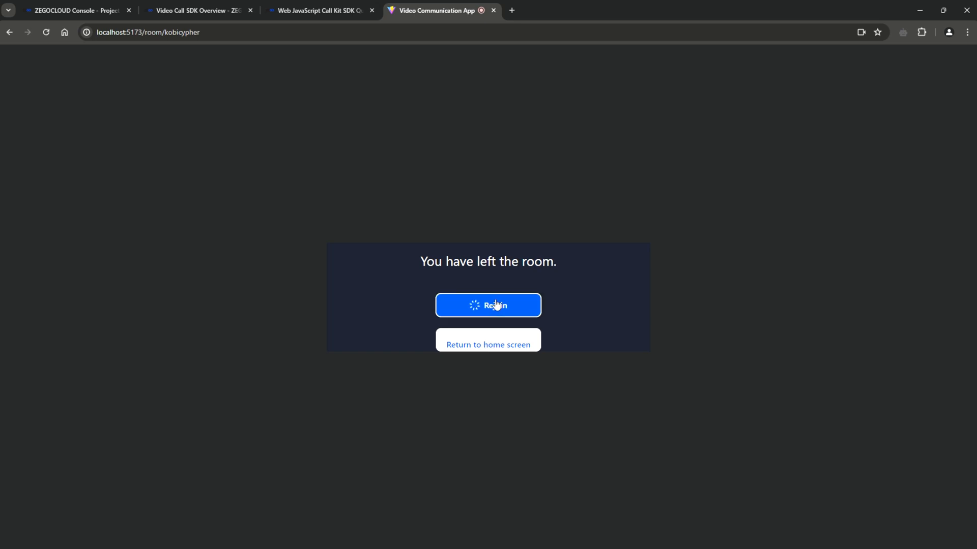
left_click(488, 305)
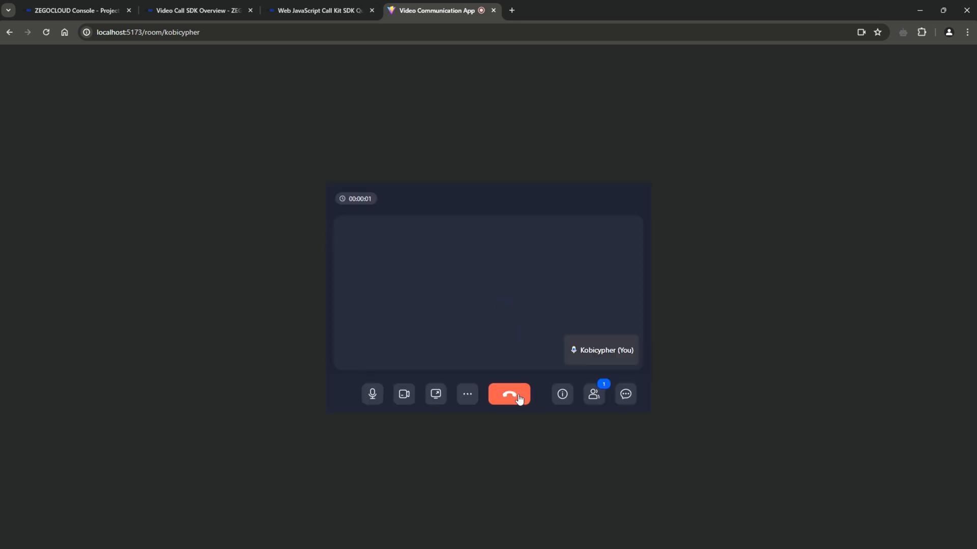
left_click(509, 395)
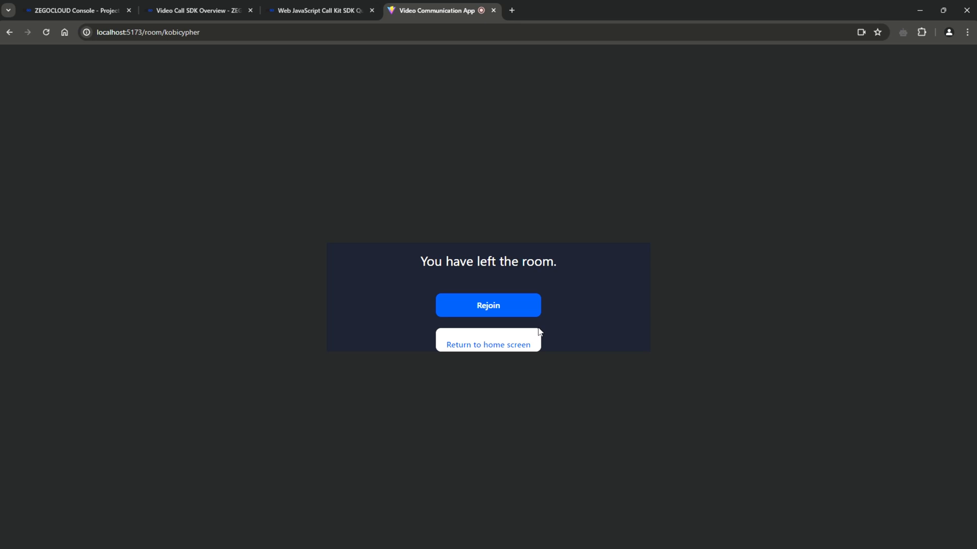
mouse_move(485, 347)
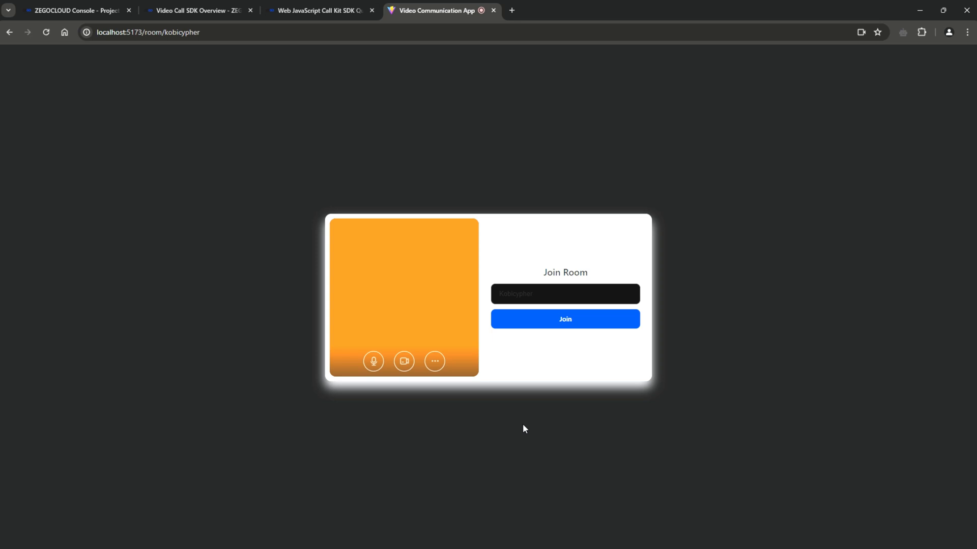
mouse_move(525, 426)
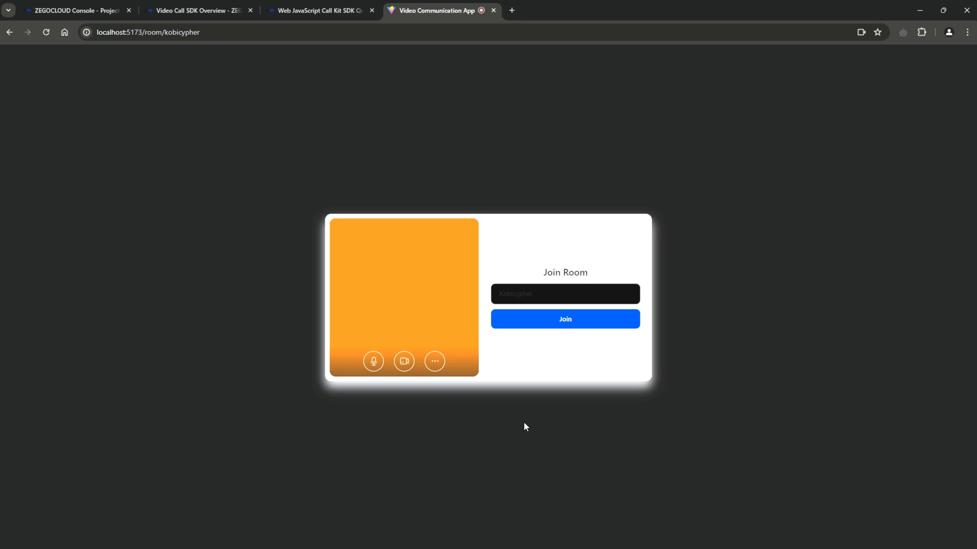